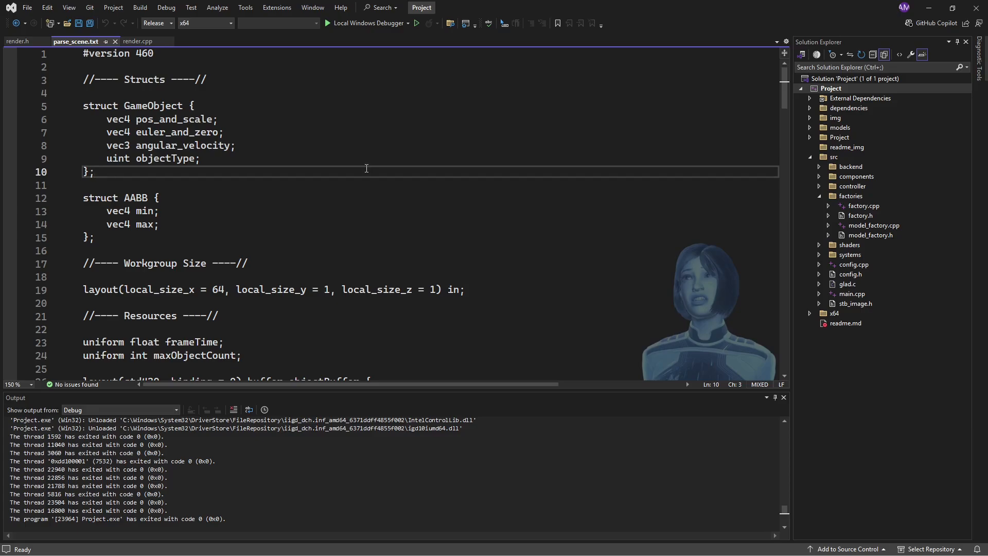
Step: Review the GameObject struct, pointing out its pos_and_scale and objectType fields
left_click(95, 172)
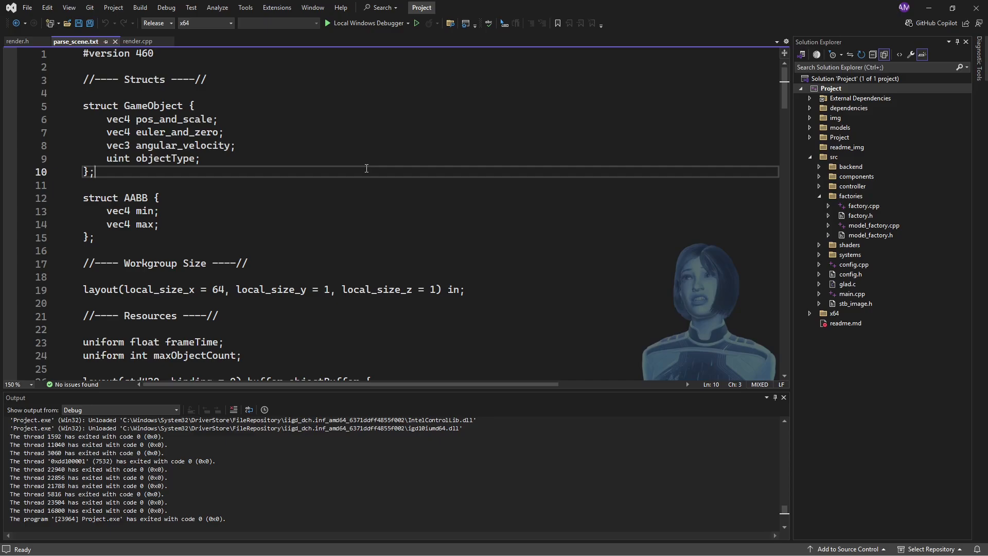
mouse_move(365, 186)
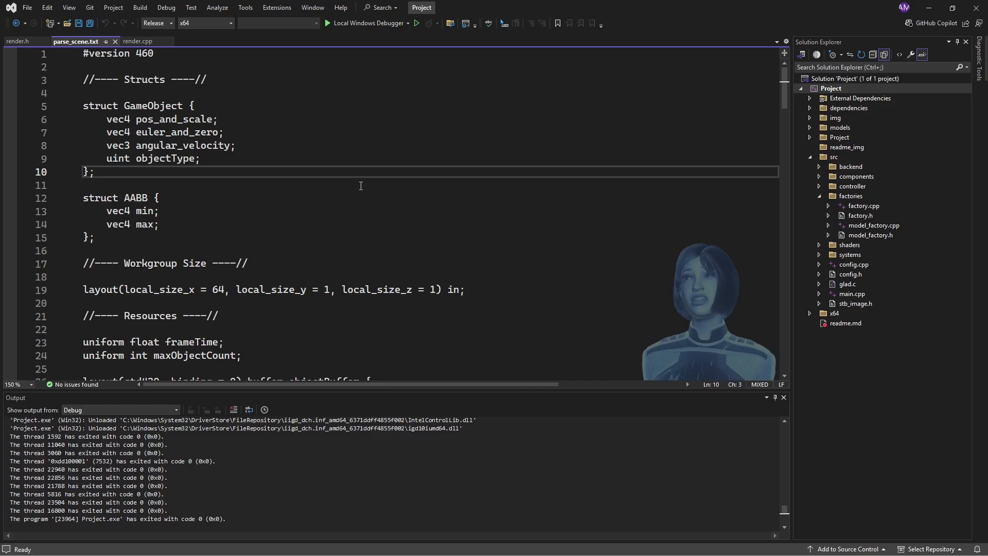
mouse_move(308, 228)
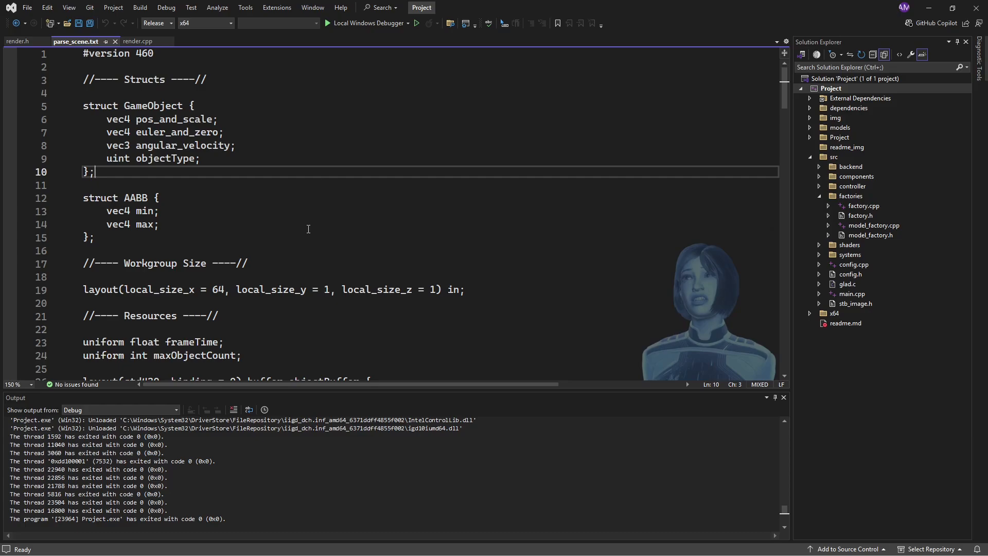
mouse_move(292, 322)
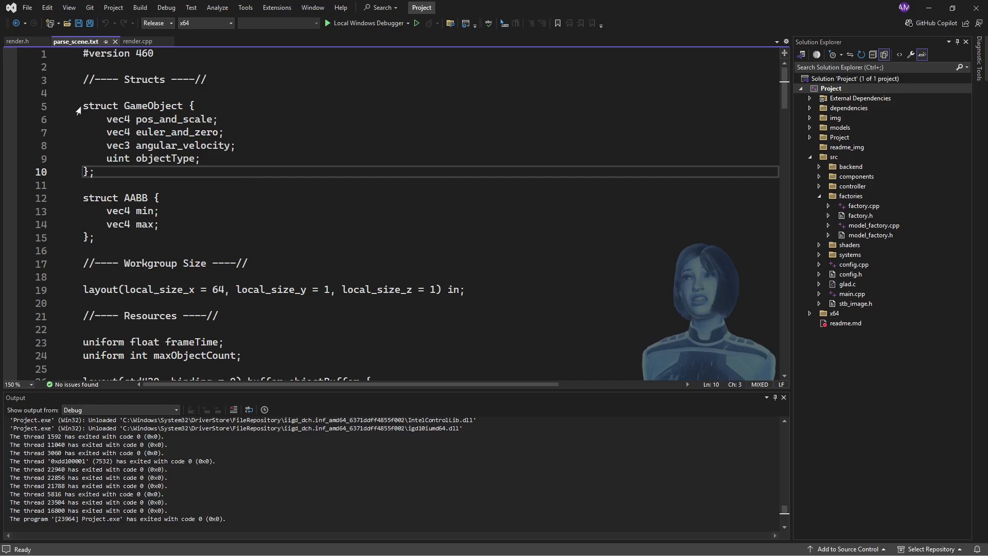
left_click_drag(82, 105, 94, 172)
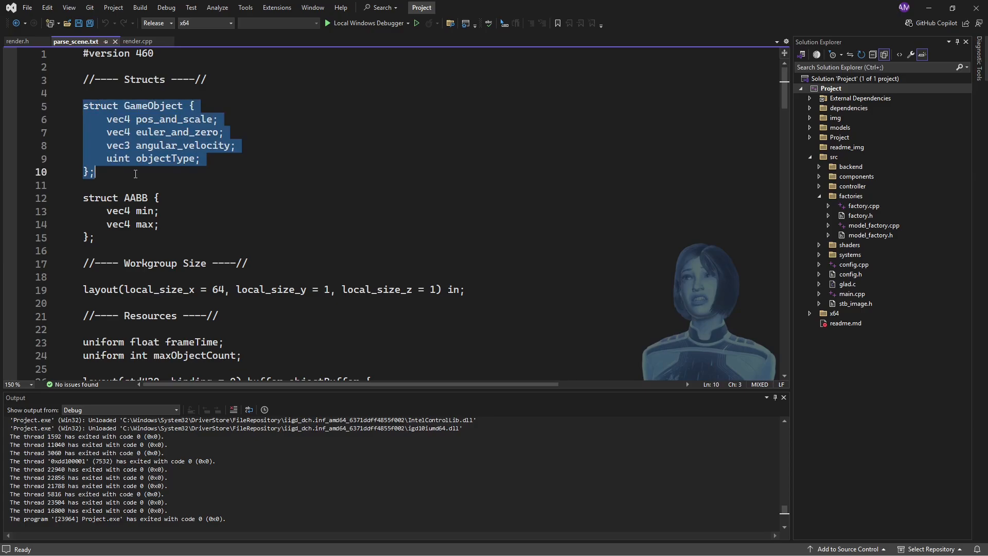
mouse_move(213, 131)
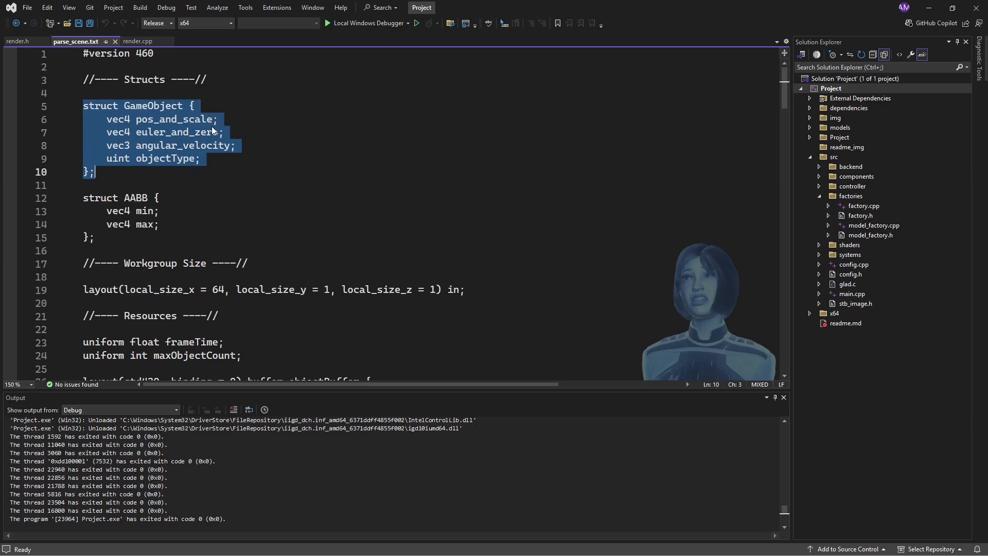
left_click(218, 119)
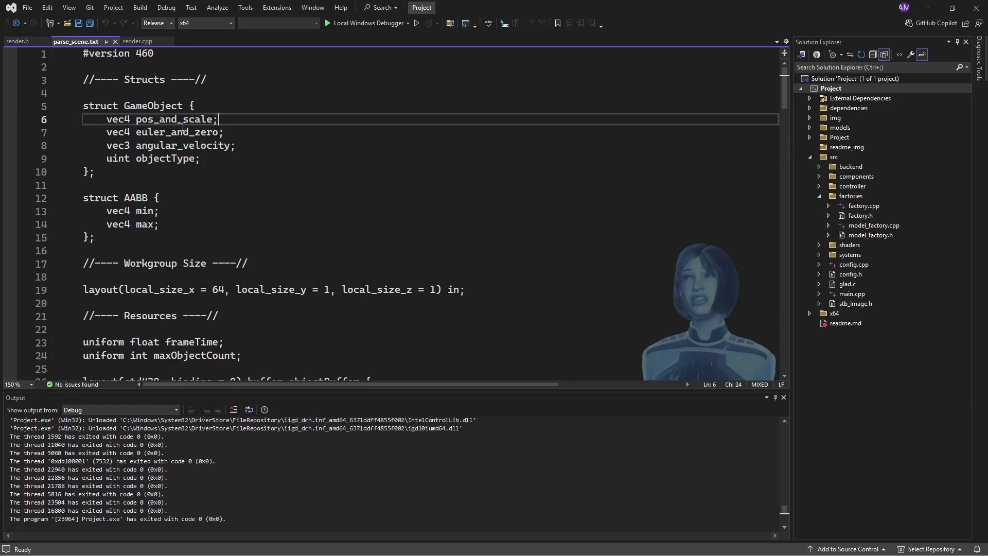
left_click(201, 159)
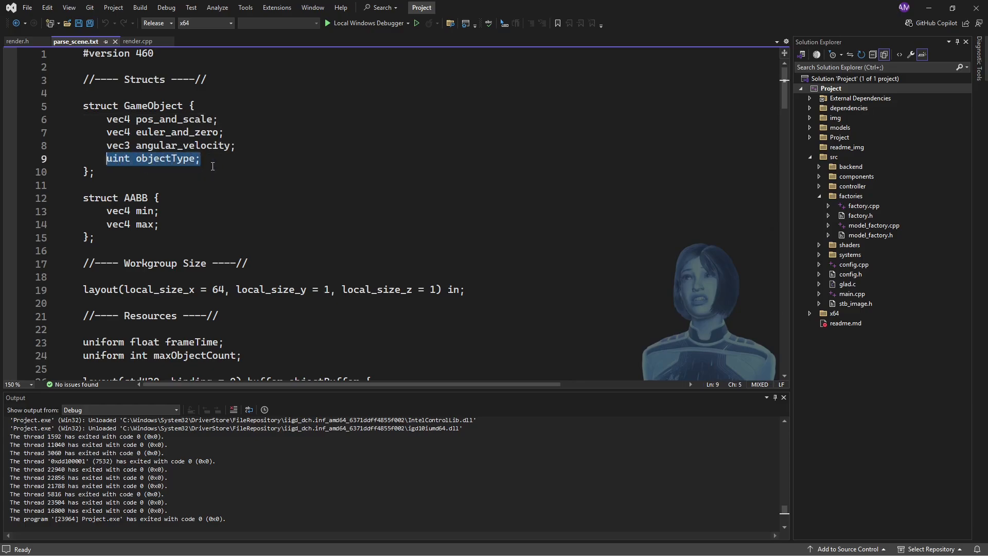
left_click(93, 172)
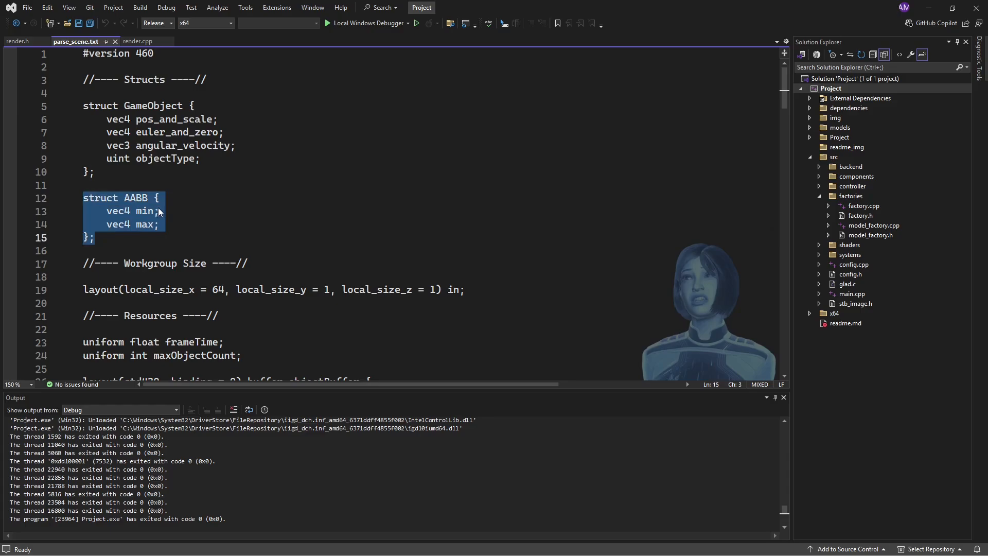
mouse_move(71, 213)
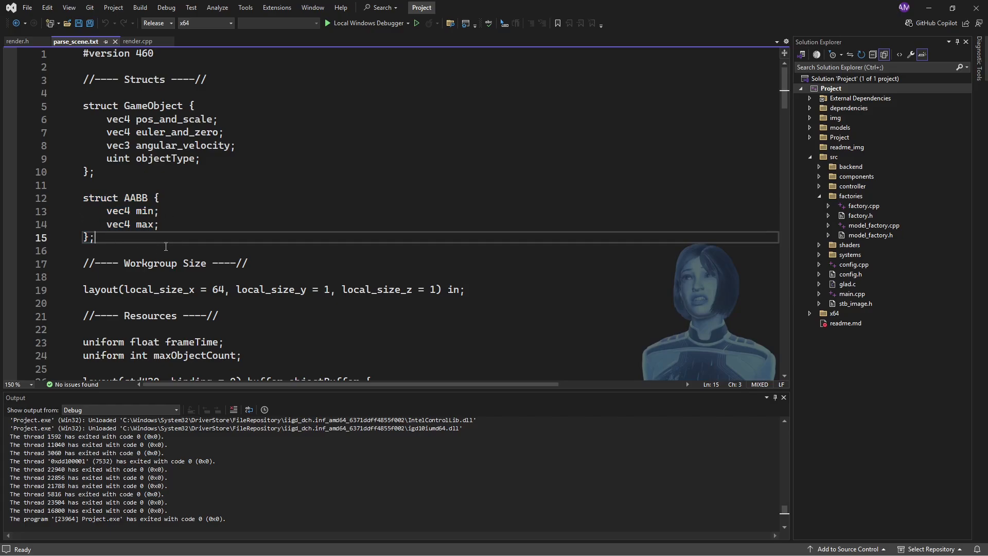
mouse_move(324, 288)
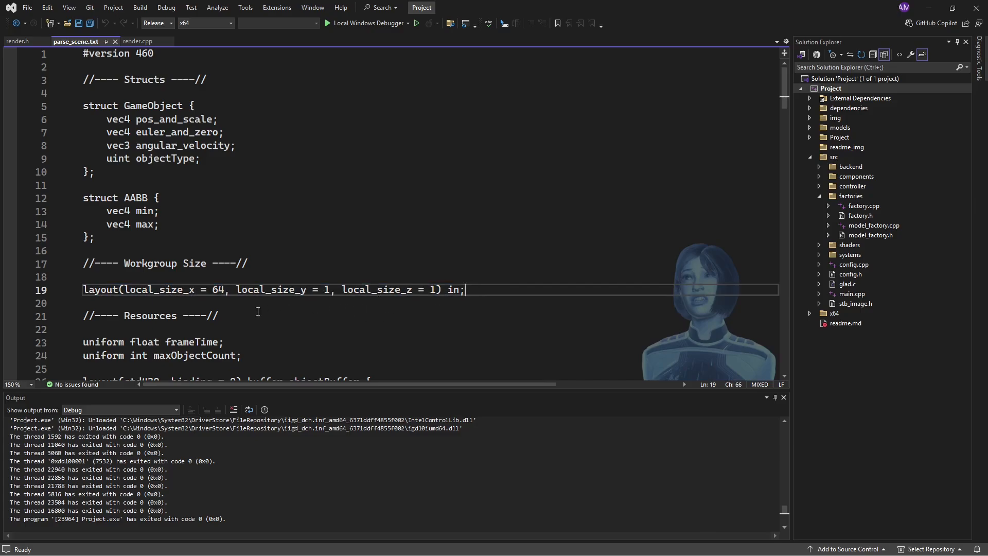
Step: Review the workgroup size of 64 and the frameTime and maxObjectCount uniforms
double_click(218, 289)
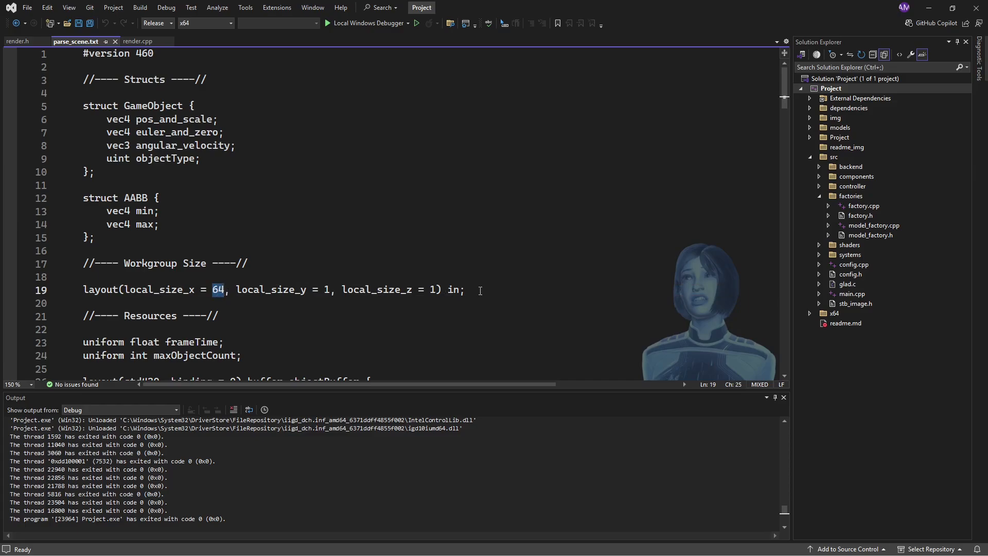
scroll("down", 3)
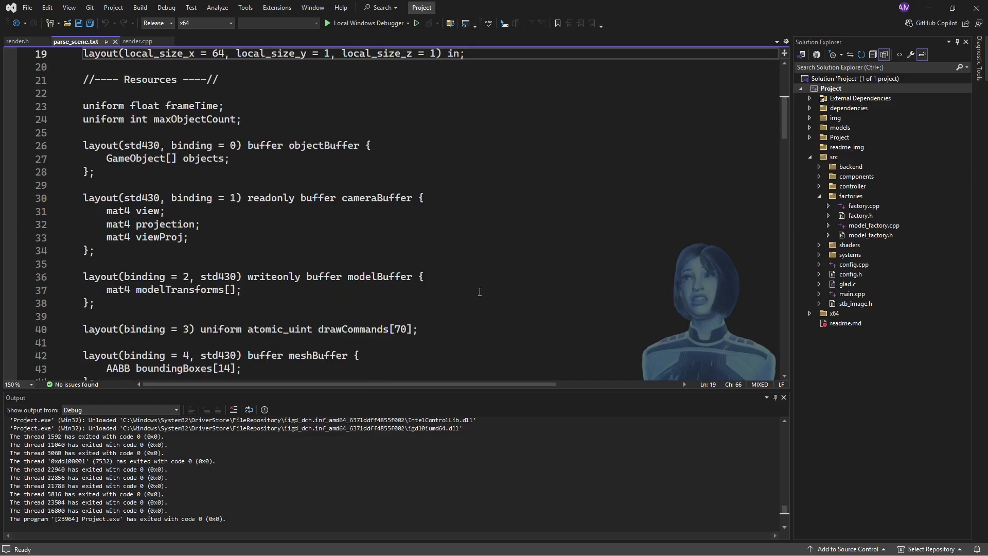
scroll("down", 3)
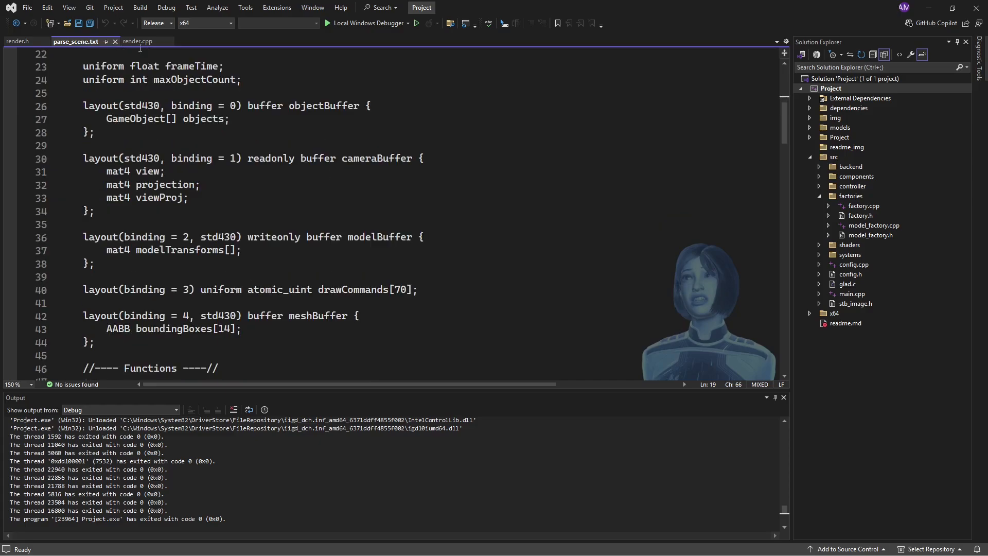
double_click(191, 66)
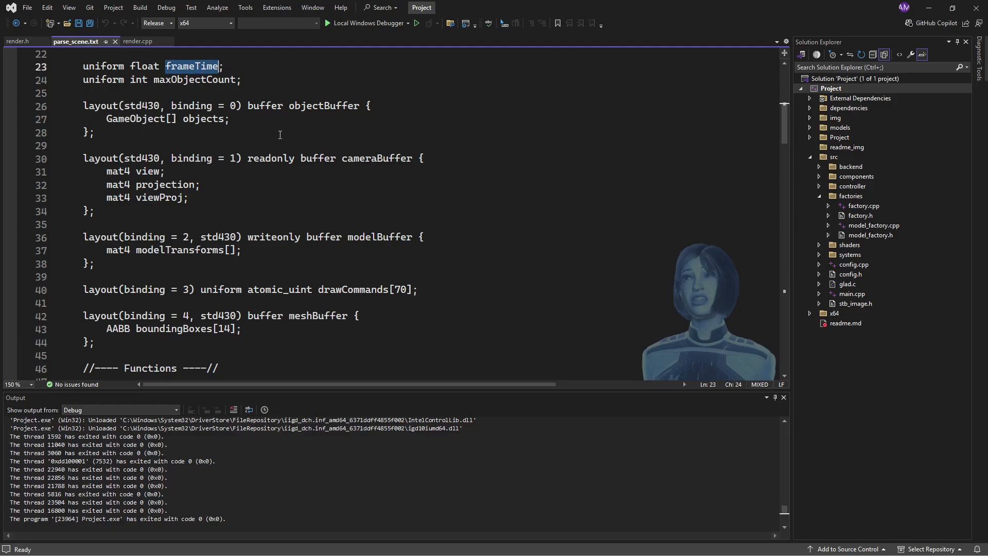
double_click(195, 79)
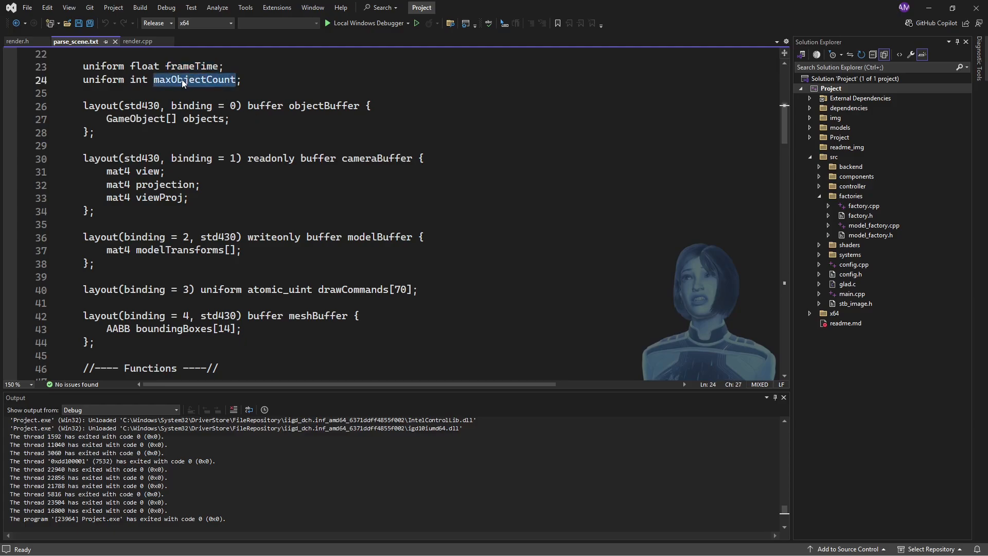
mouse_move(296, 86)
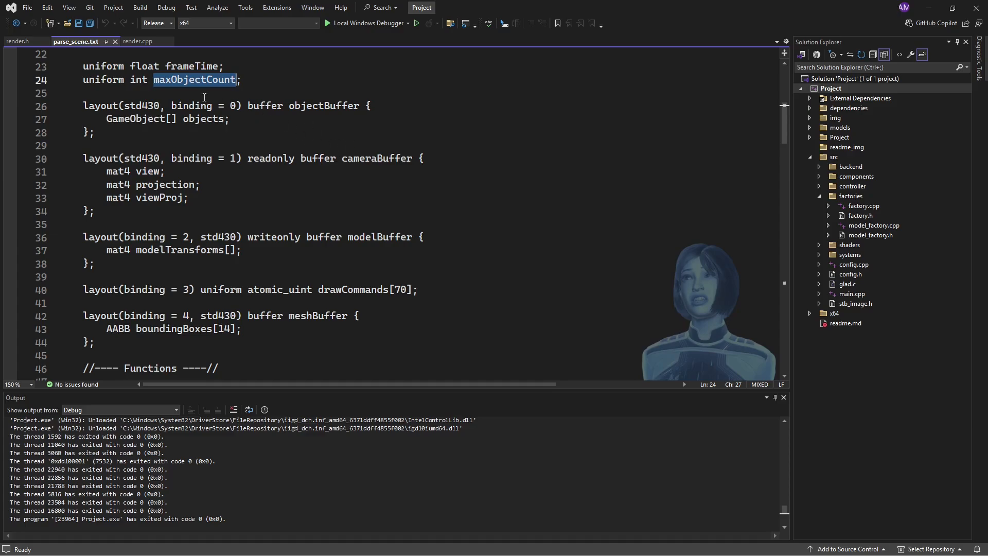
scroll("down", 3)
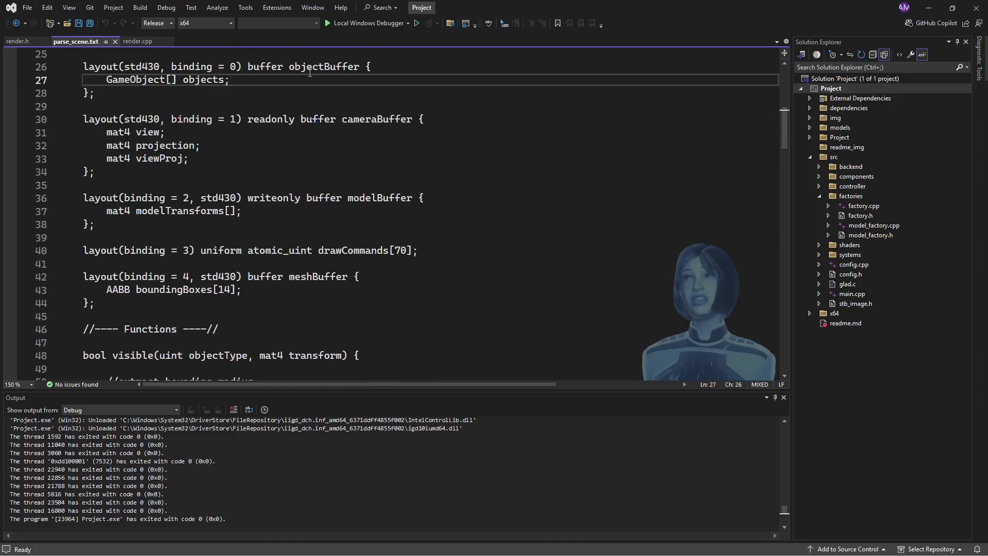
mouse_move(83, 65)
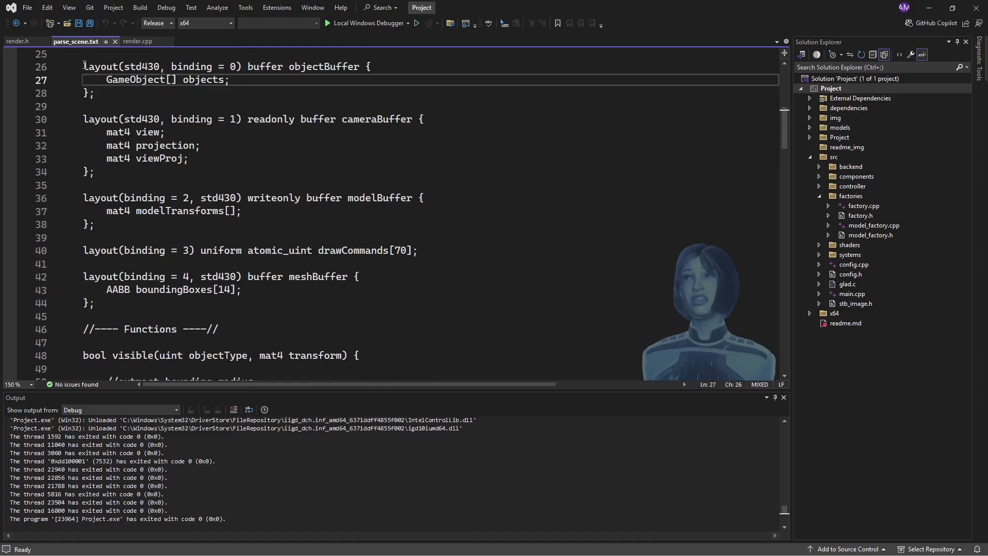
left_click_drag(82, 66, 95, 93)
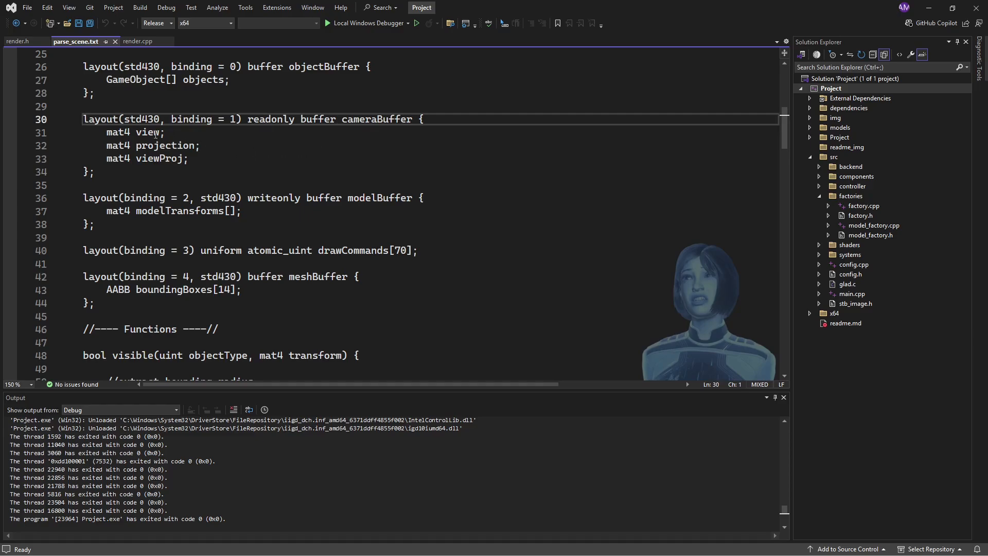
mouse_move(298, 144)
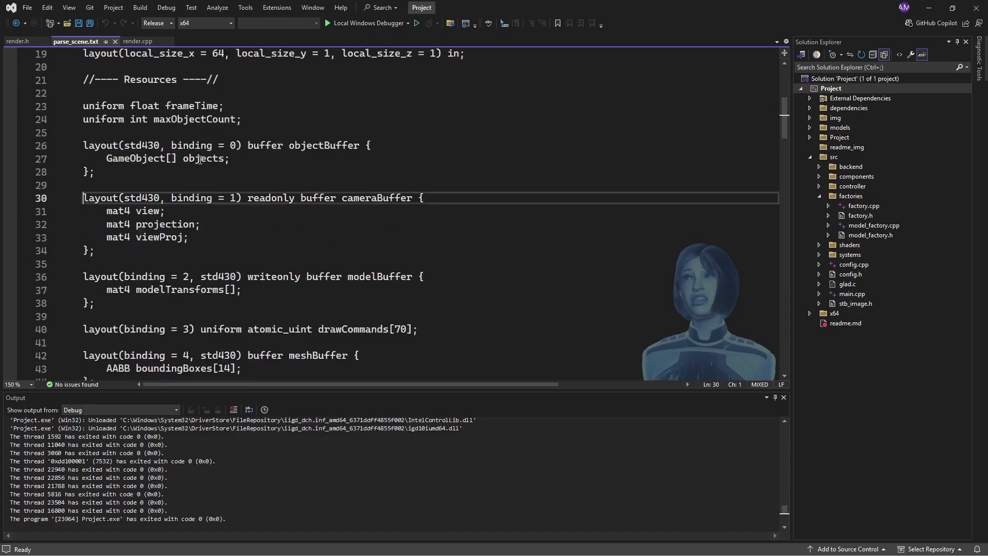
Step: Review the viewProj uniform, modelBuffer block and drawCommands buffer declarations
scroll("down", 3)
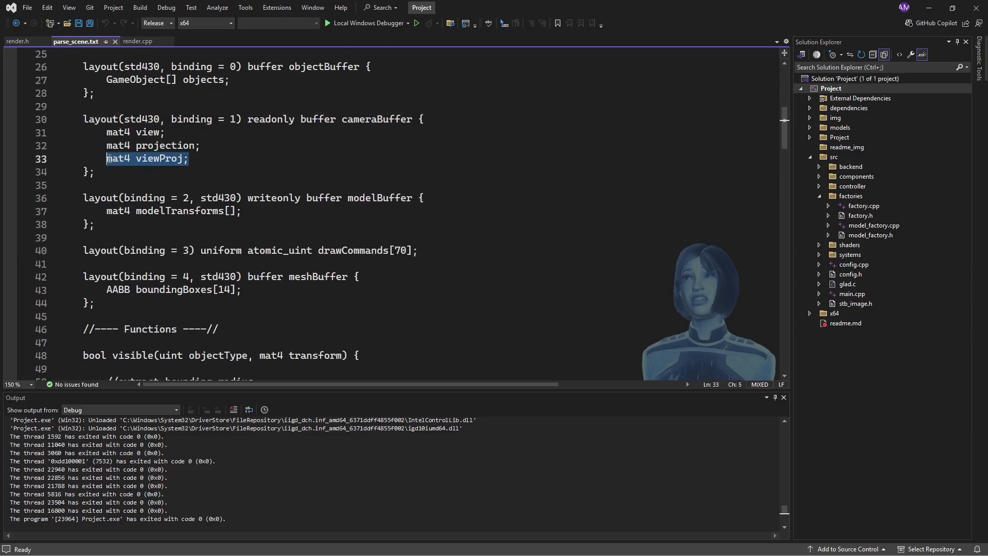
left_click(208, 159)
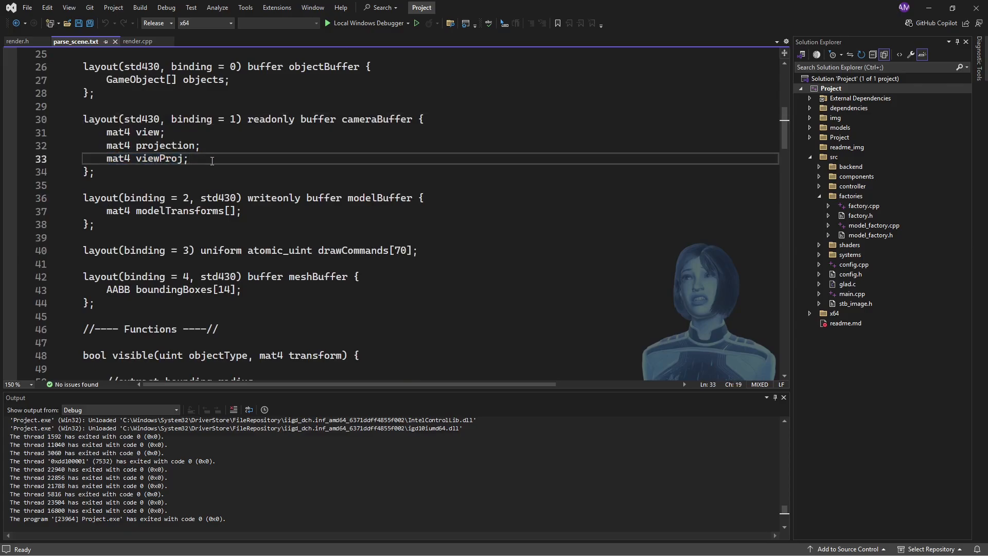
mouse_move(264, 166)
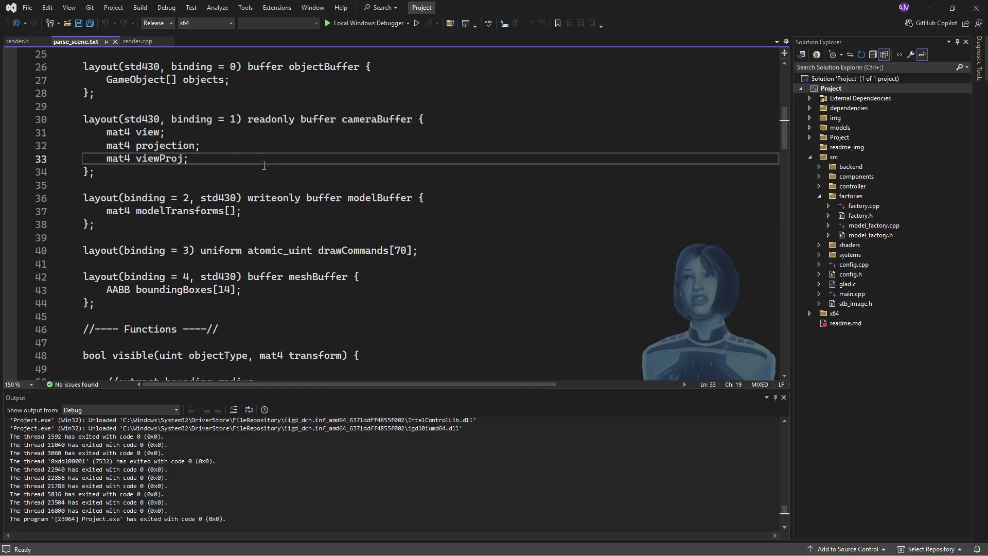
mouse_move(82, 198)
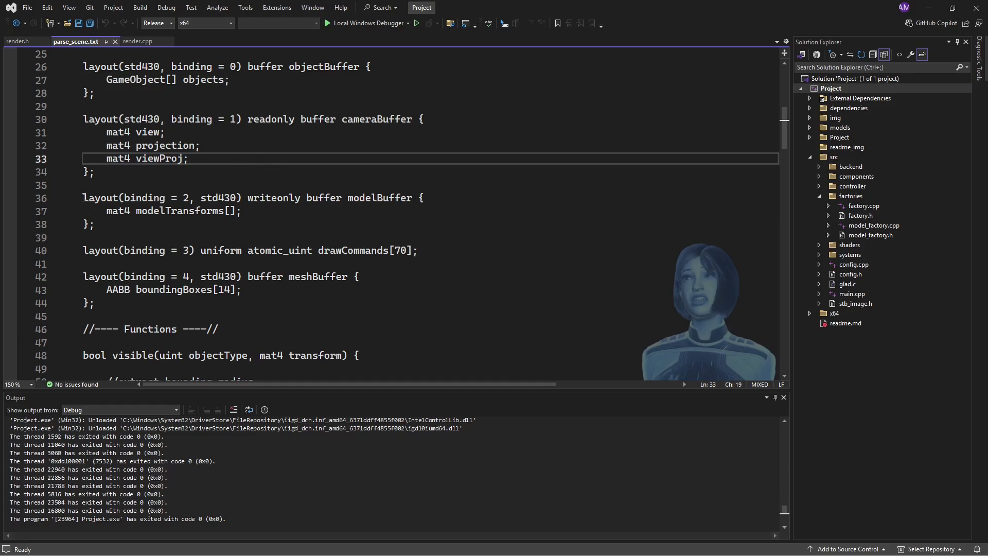
left_click_drag(82, 198, 94, 225)
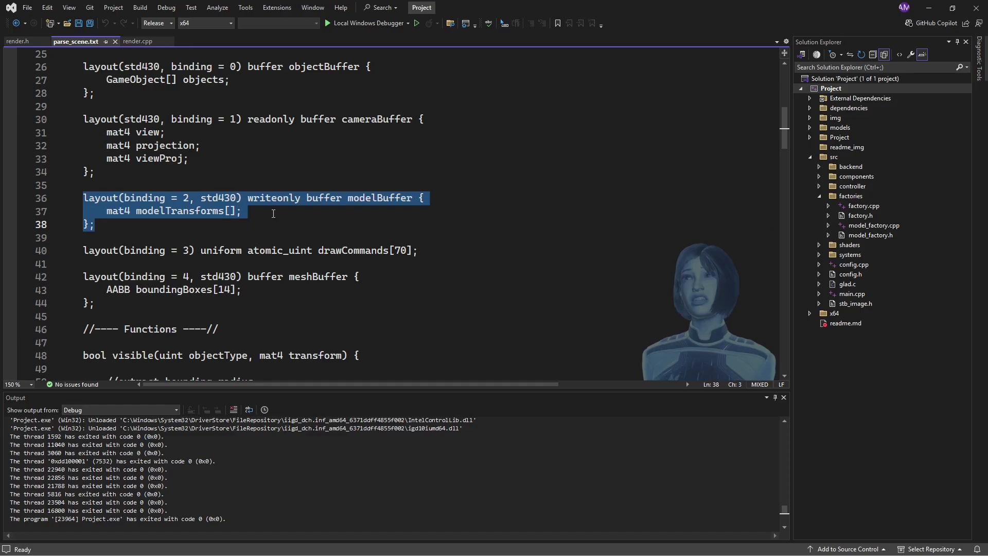
mouse_move(201, 214)
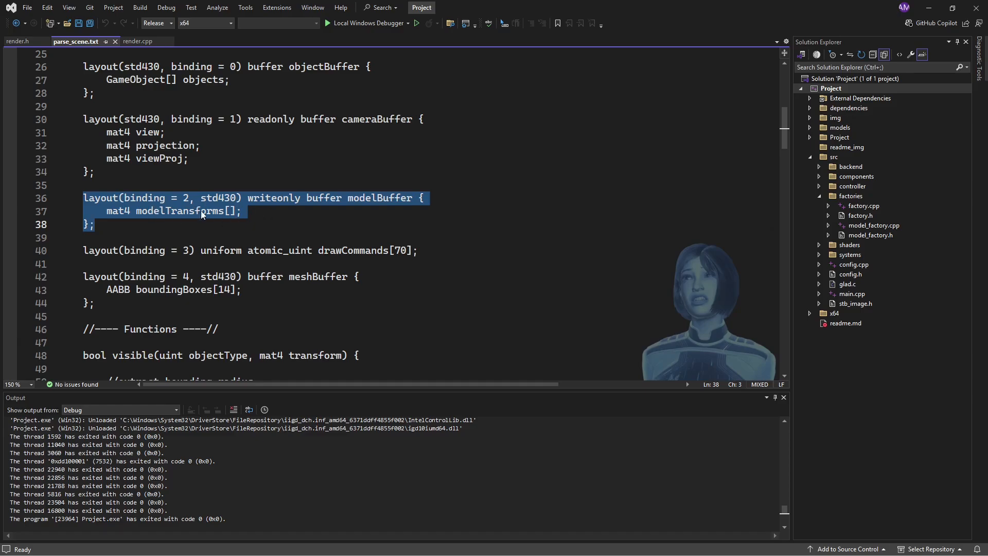
mouse_move(178, 220)
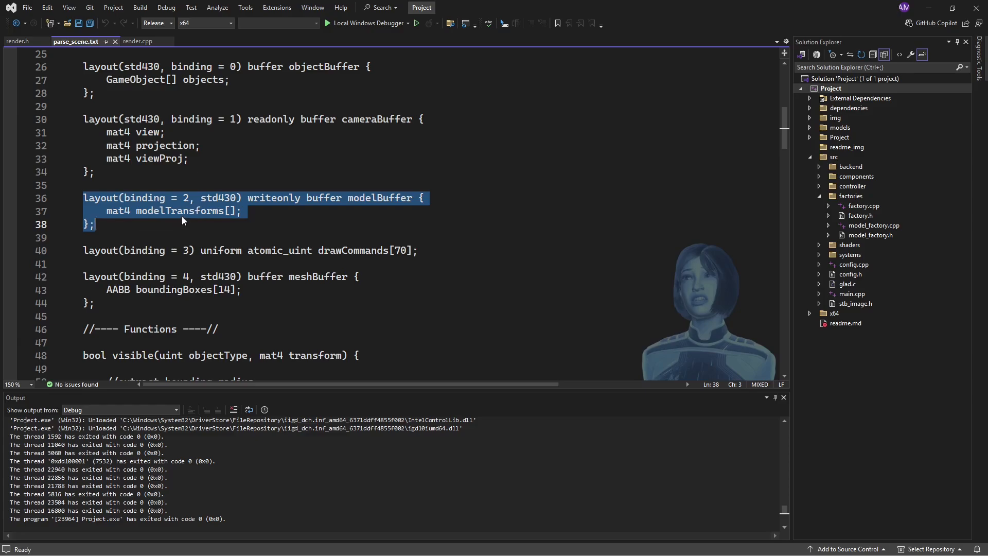
mouse_move(251, 209)
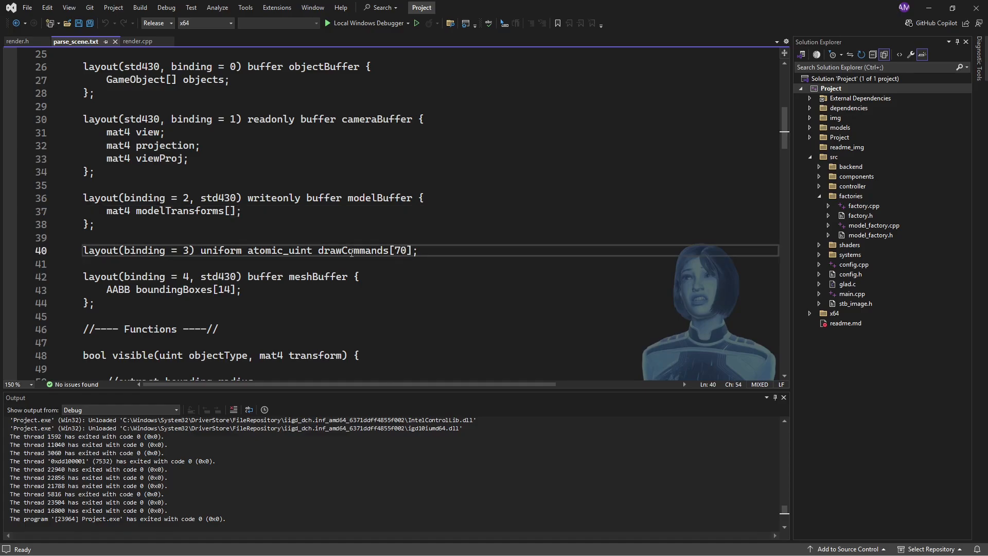
mouse_move(434, 256)
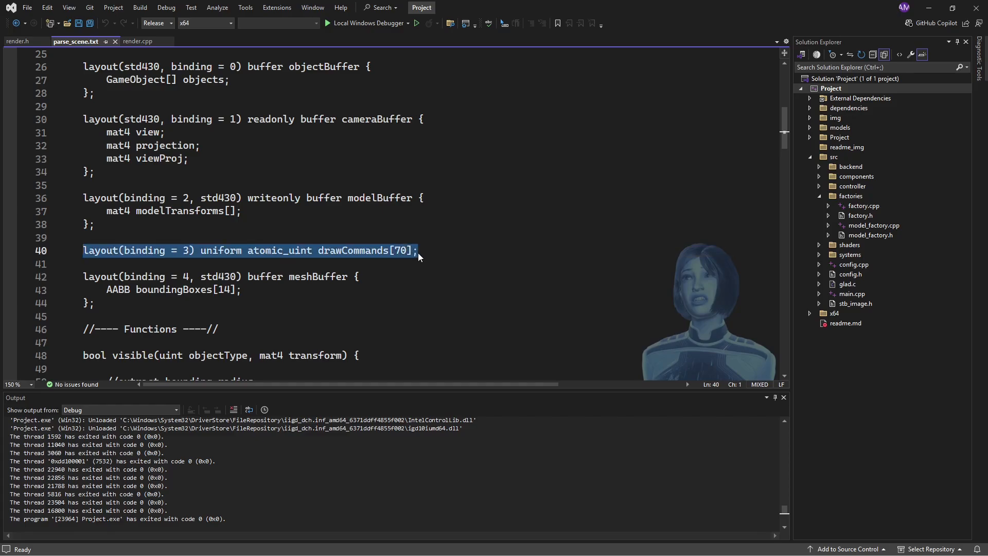
left_click(417, 250)
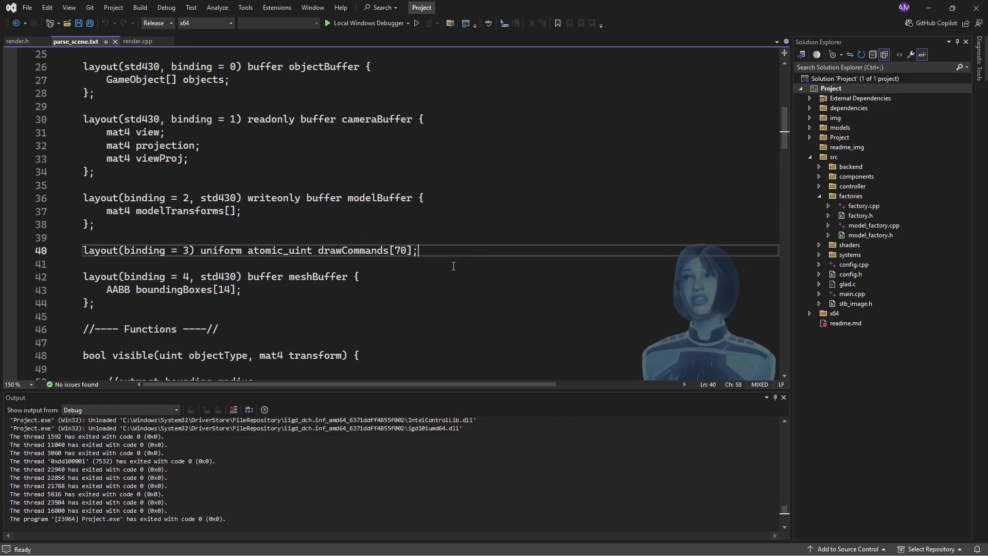
mouse_move(413, 264)
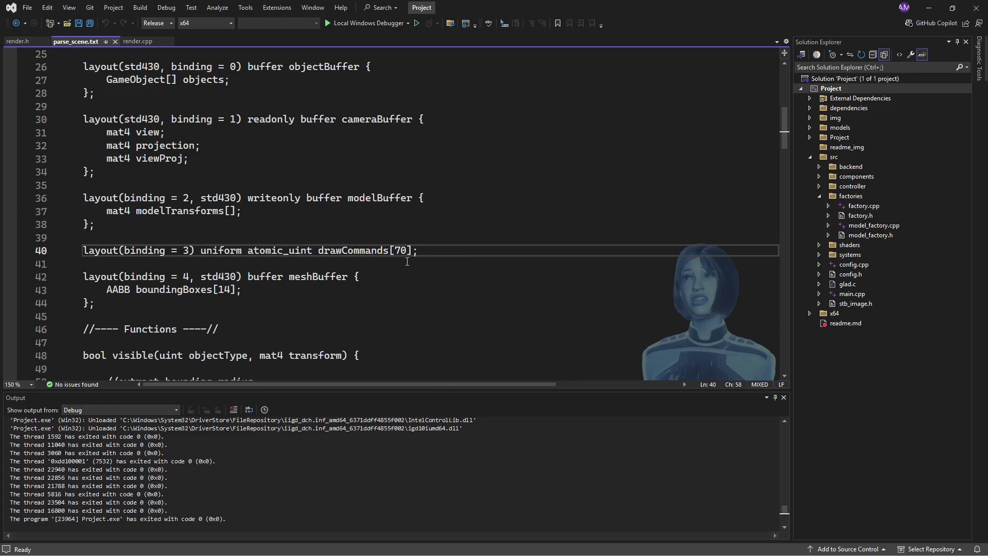
scroll("down", 3)
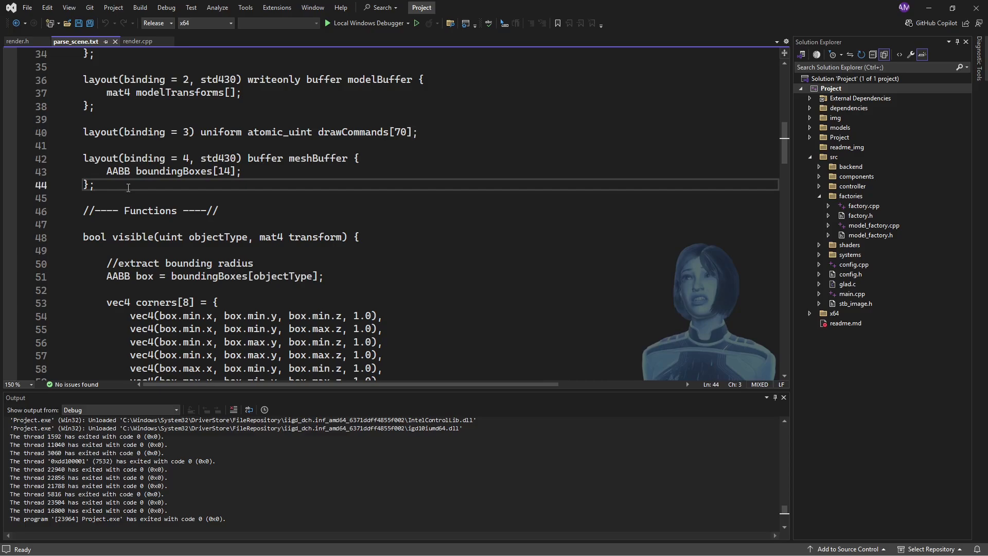
scroll("down", 3)
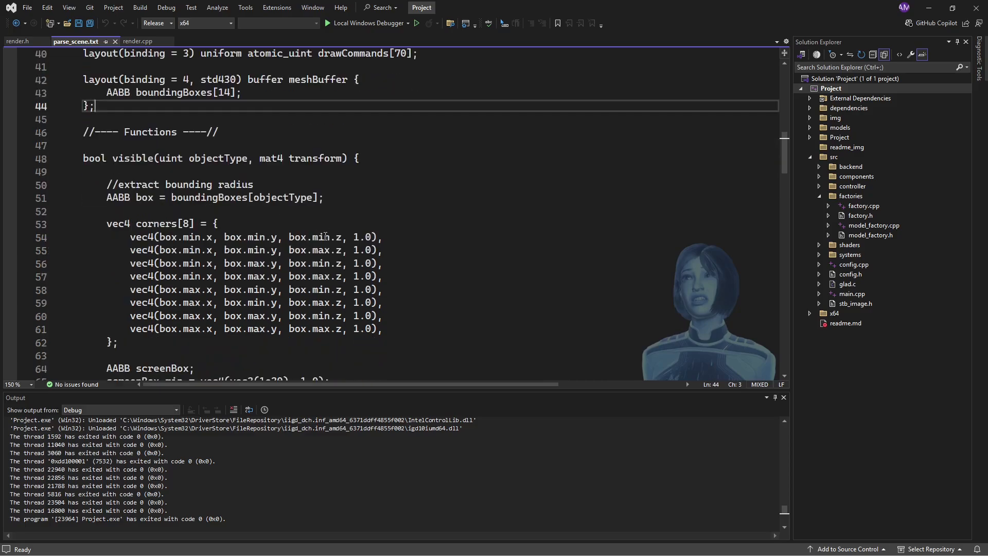
scroll("down", 3)
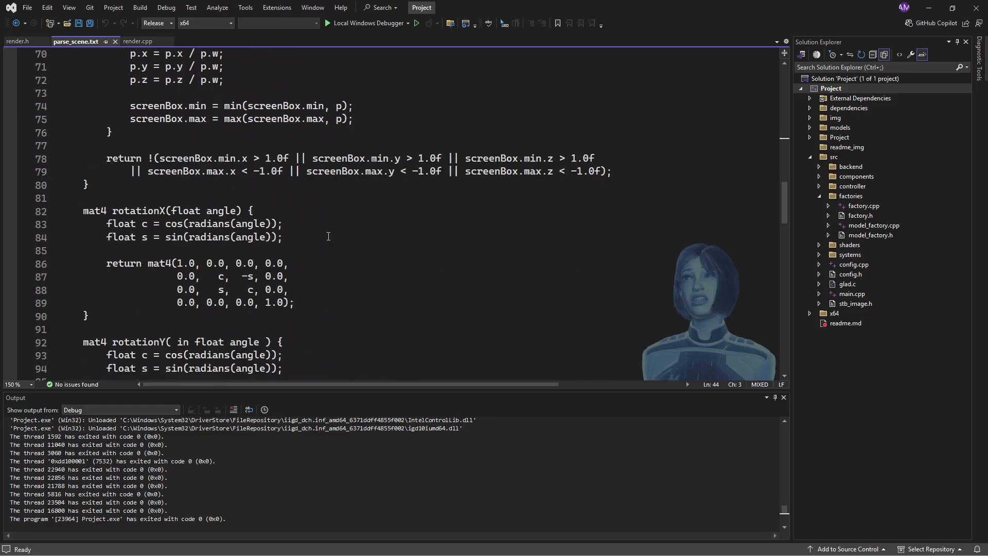
scroll("down", 3)
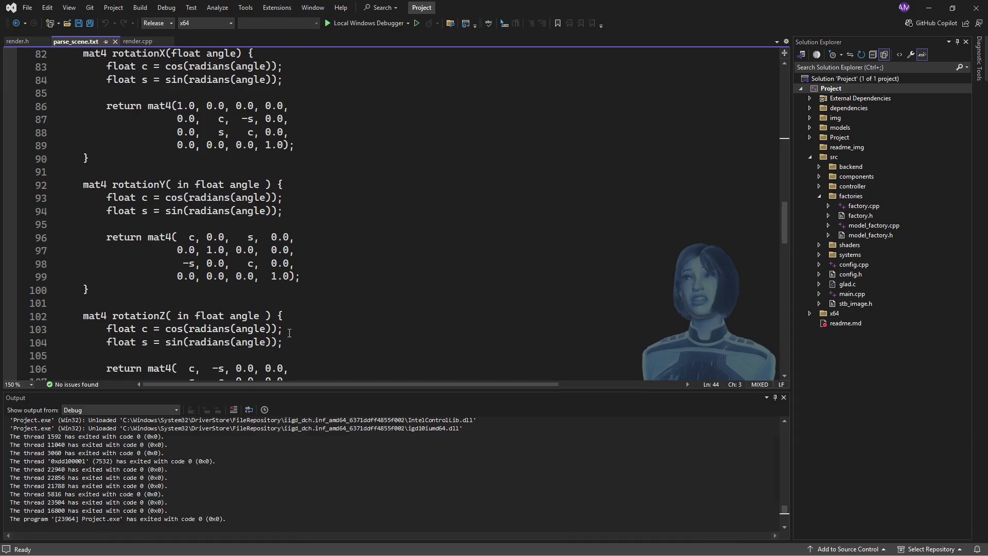
scroll("down", 3)
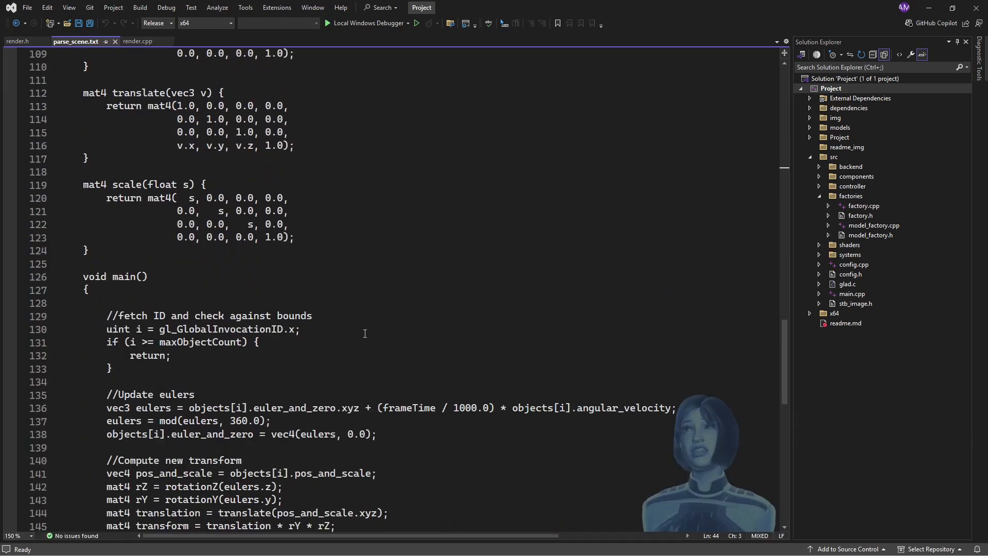
scroll("down", 3)
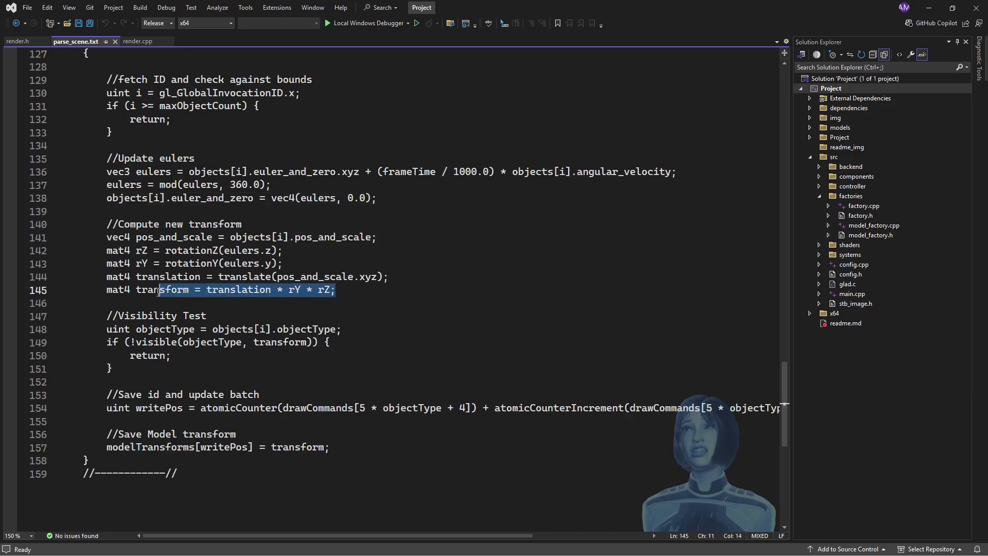
Step: Review the translation-rotation combine, visibility test and viewProj use in the corner loop
left_click_drag(159, 289, 106, 236)
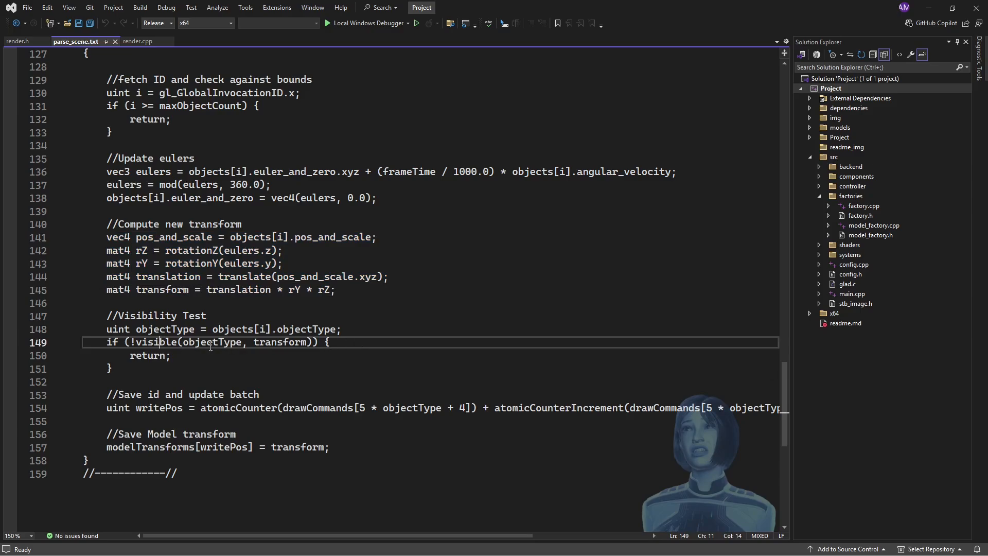
left_click(272, 342)
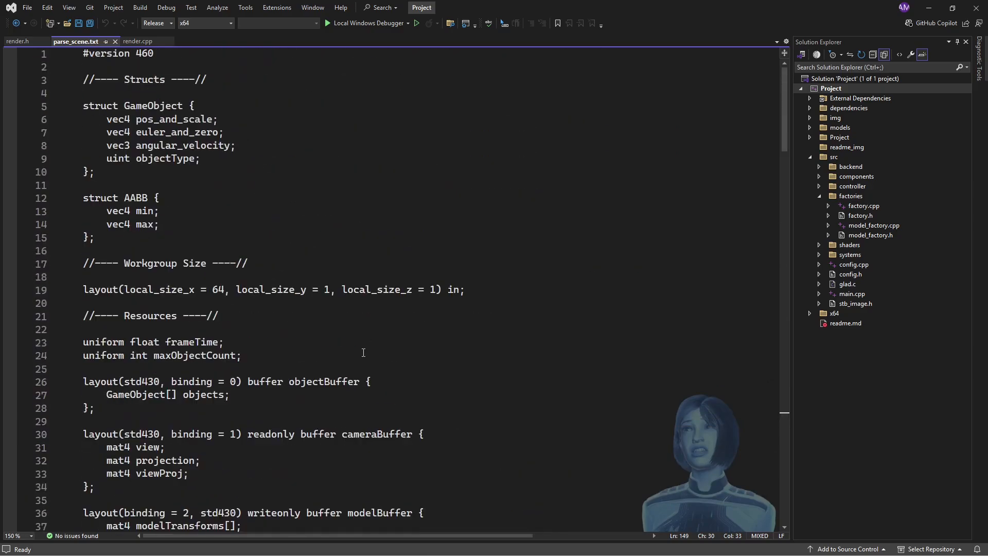
scroll("down", 3)
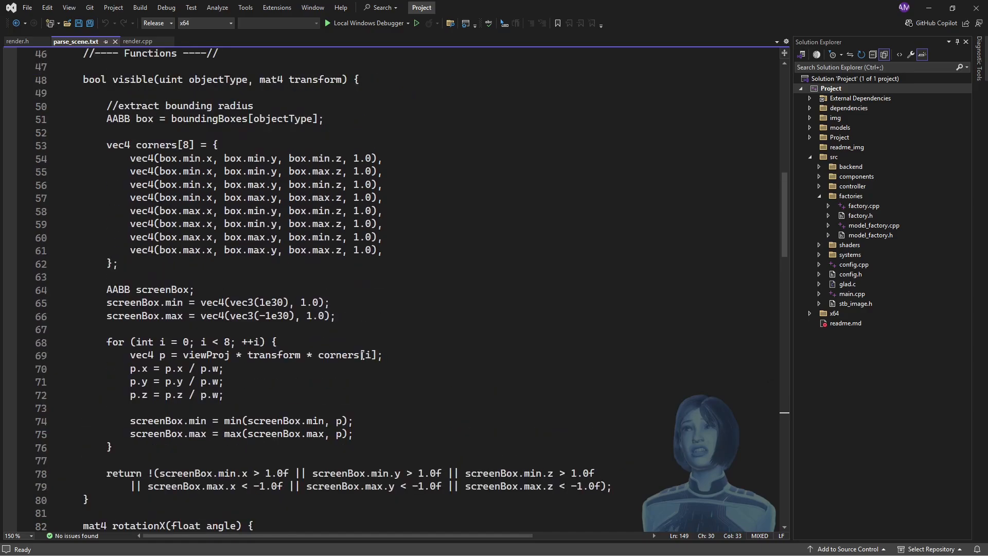
left_click_drag(130, 158, 384, 250)
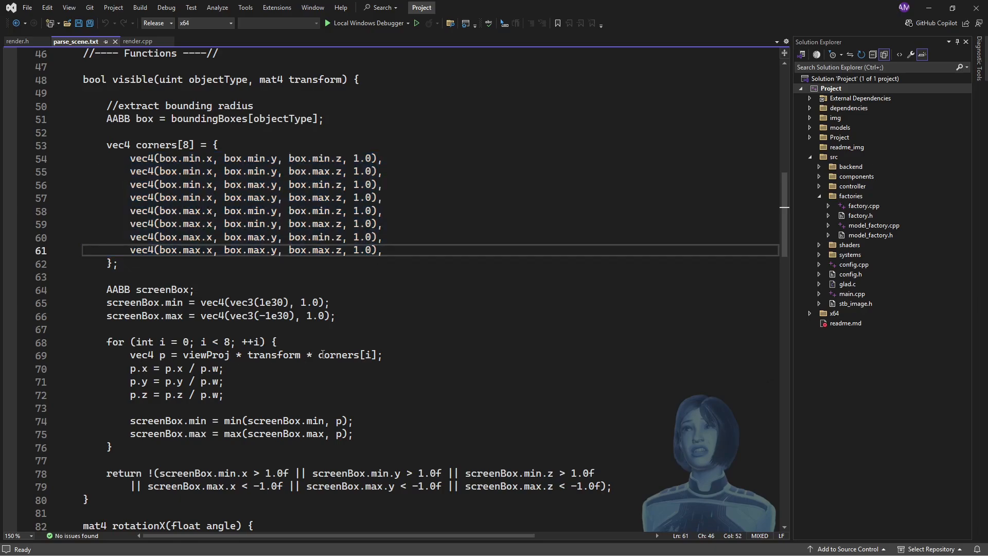
double_click(206, 355)
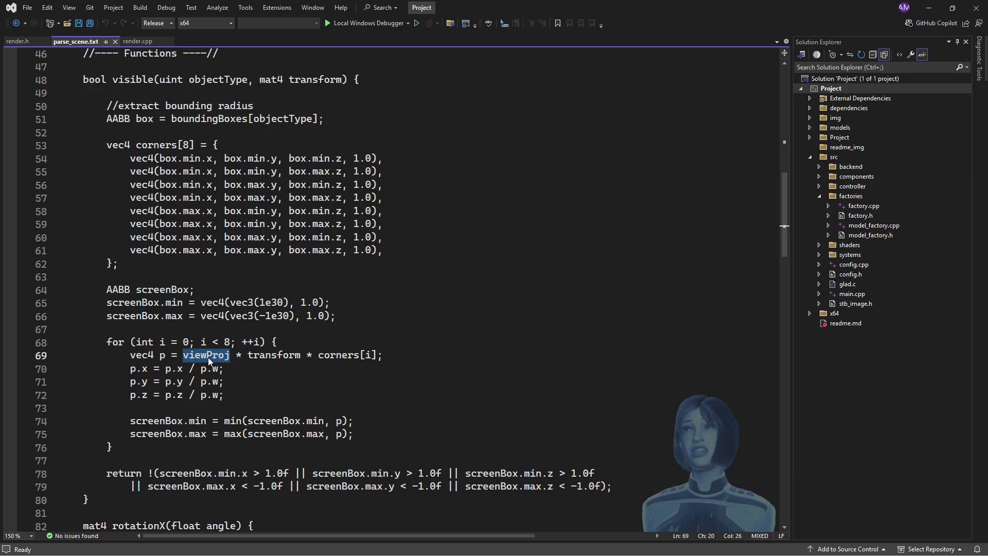
mouse_move(257, 224)
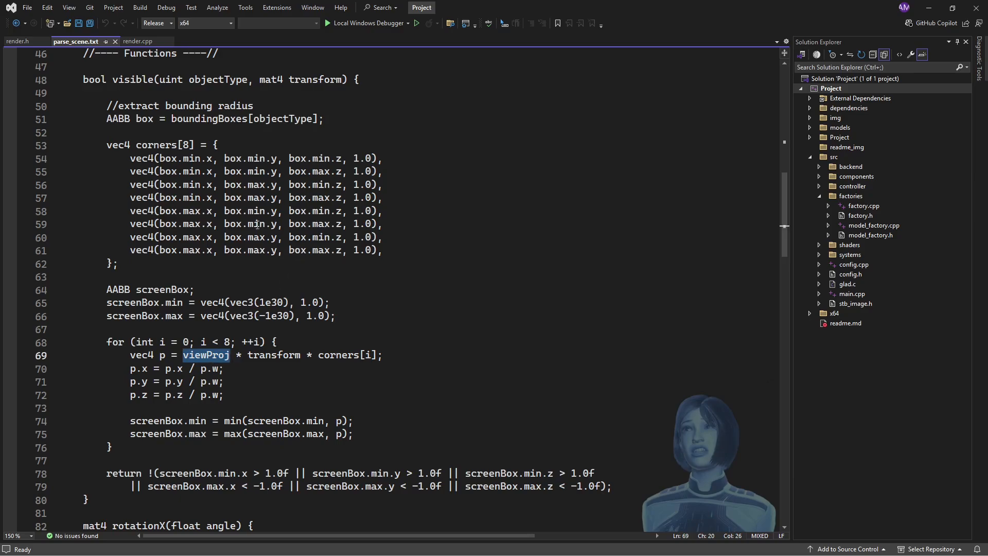
mouse_move(237, 442)
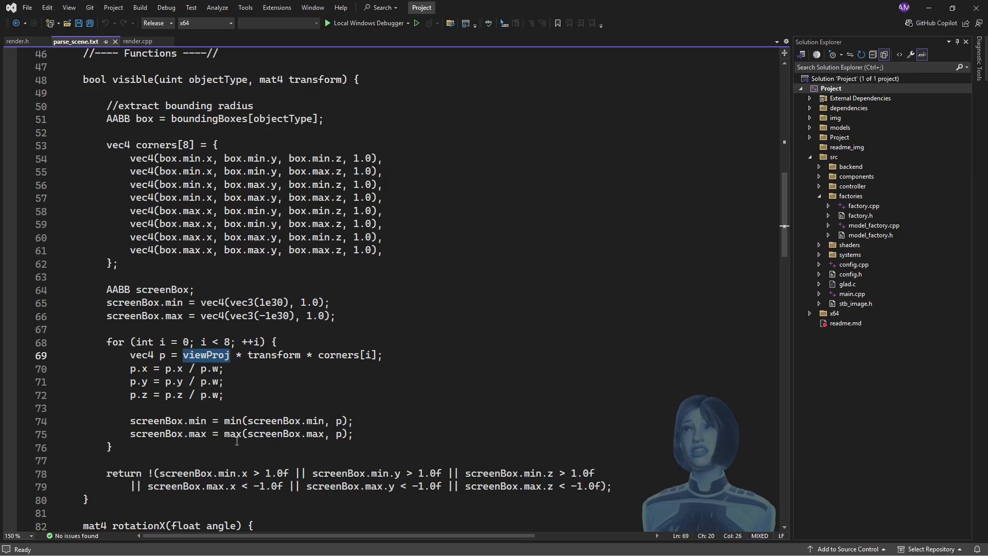
mouse_move(384, 436)
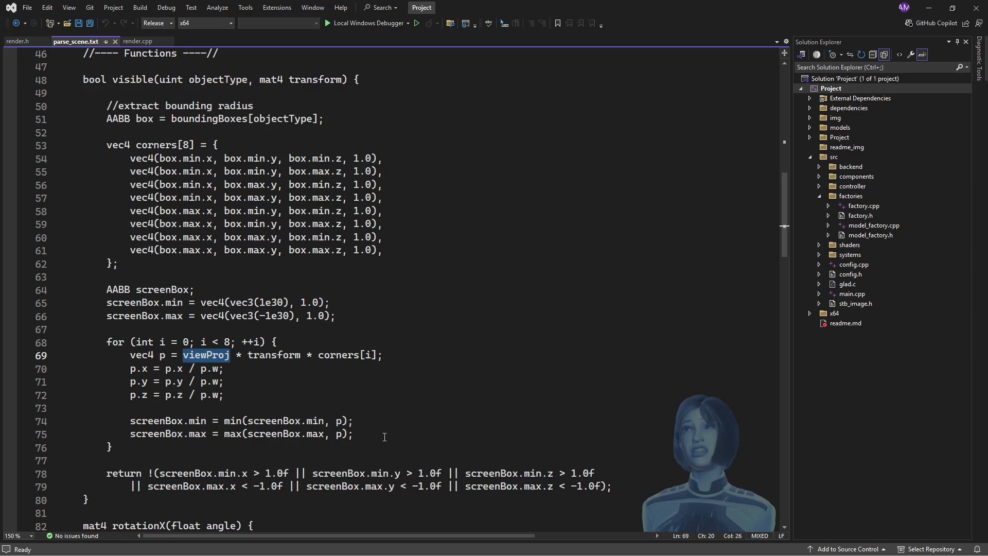
scroll("down", 3)
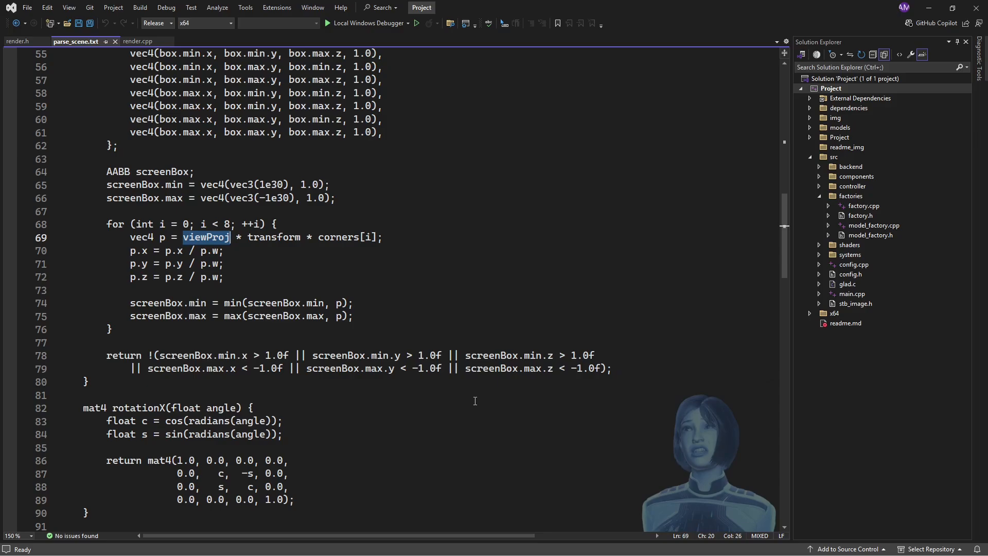
scroll("down", 3)
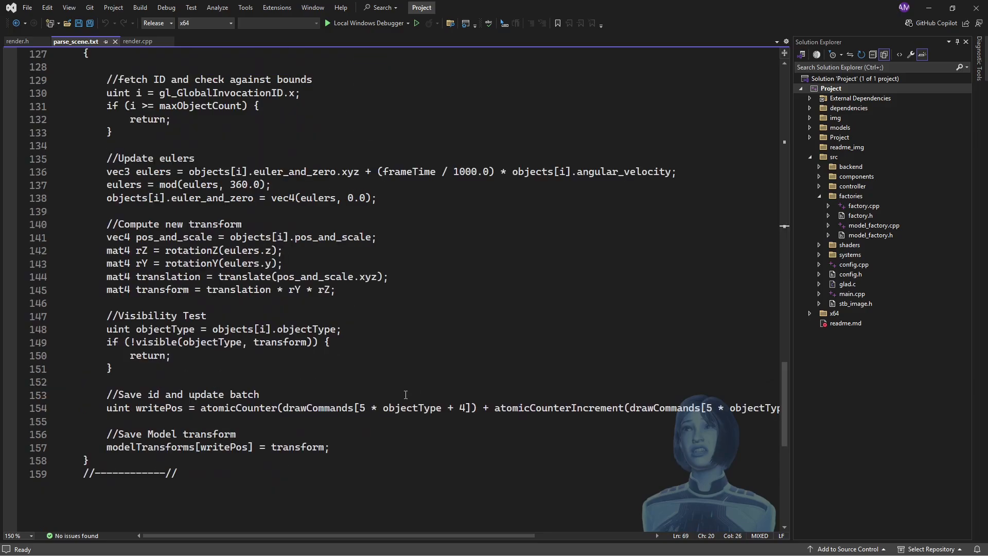
mouse_move(156, 357)
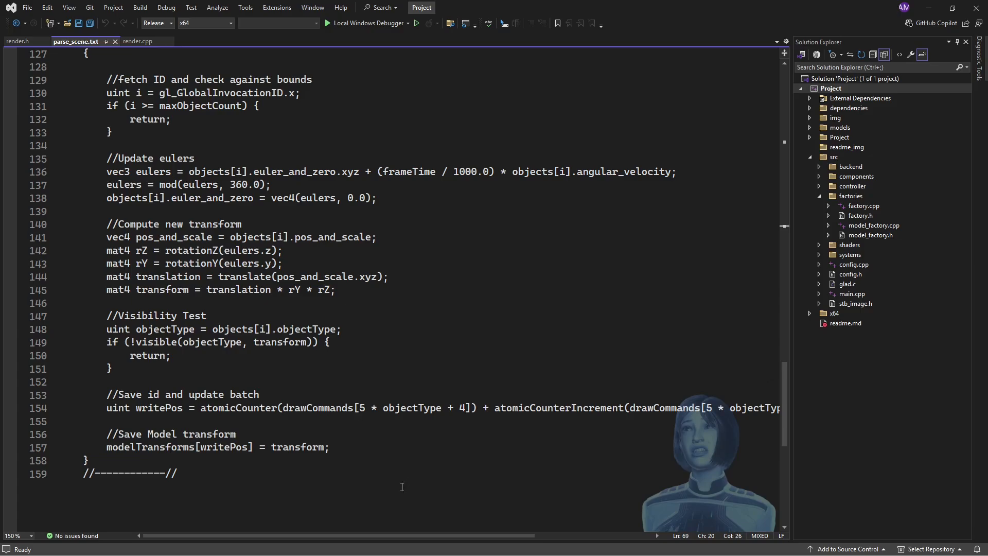
Step: Add the comment '// [index_count, inst_count, first_index, base_vertex, base_instance]' below the batch comment
left_click(286, 395)
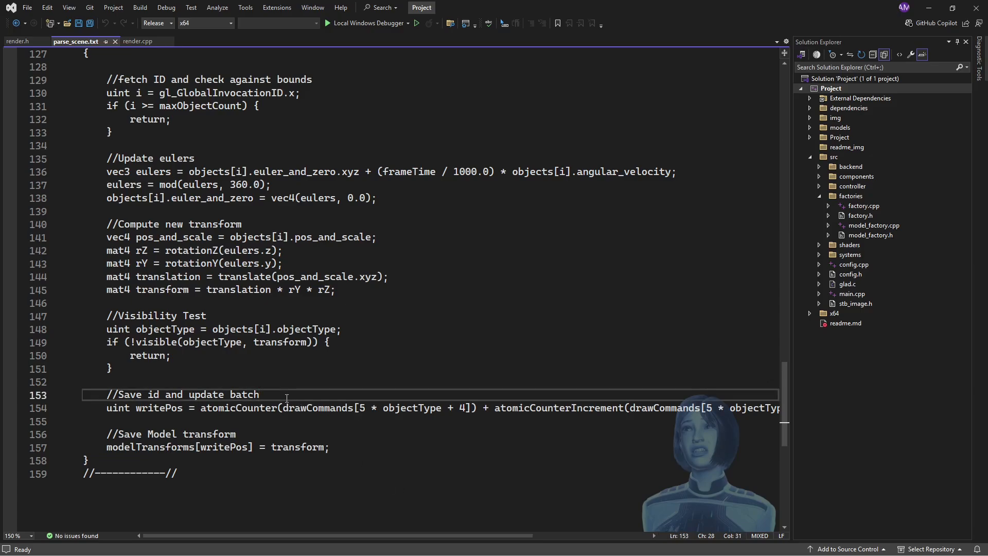
key("Enter")
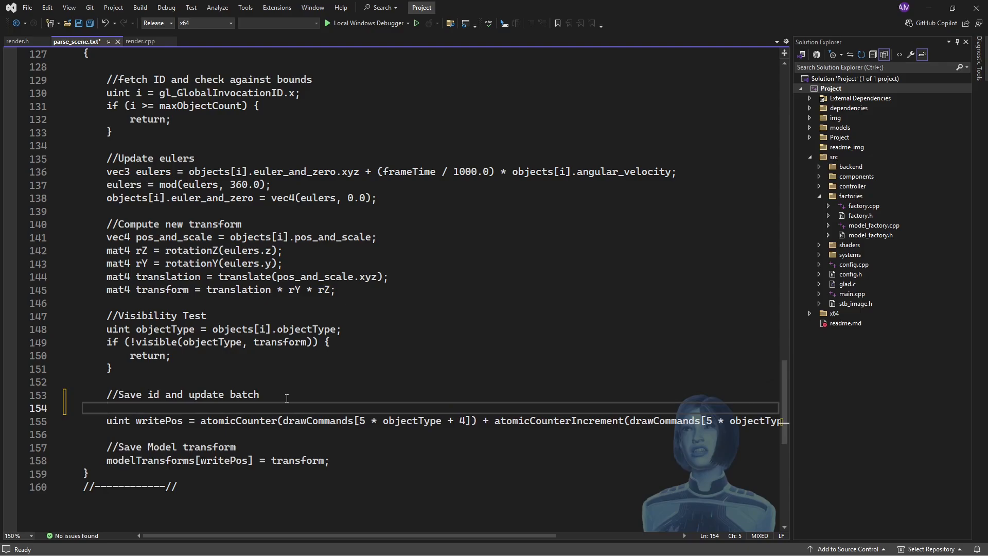
type("// []")
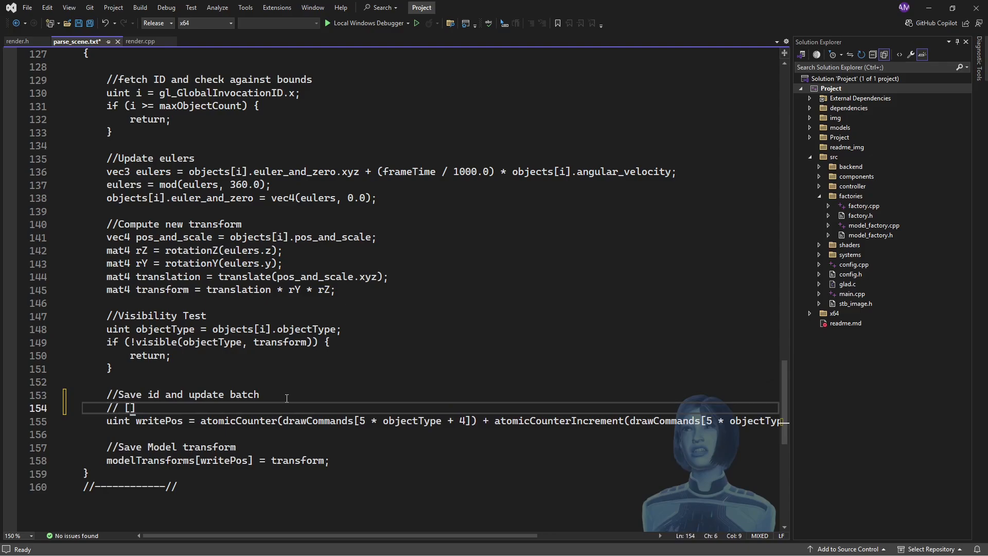
type("index_count,")
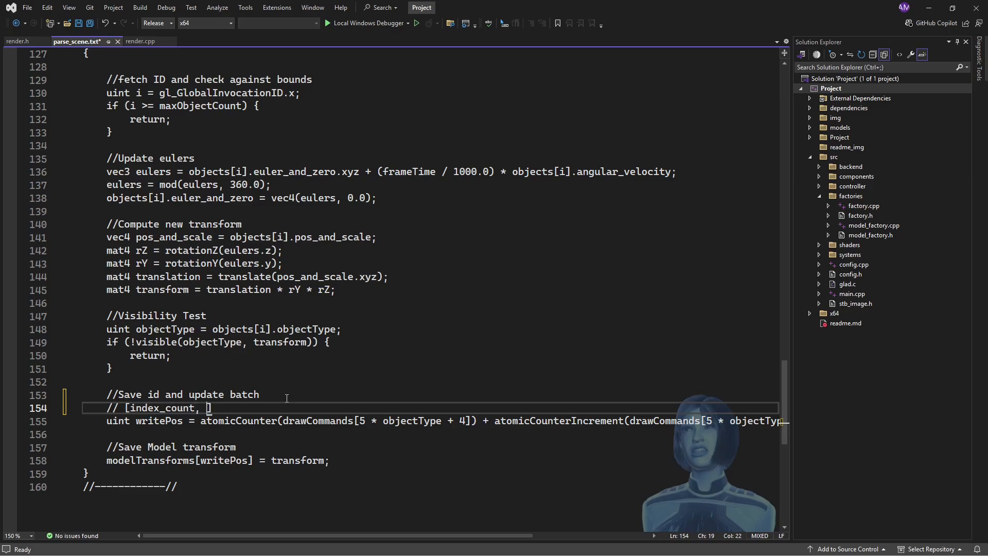
type("inst_count, first_index, base_vertex, base_instance]")
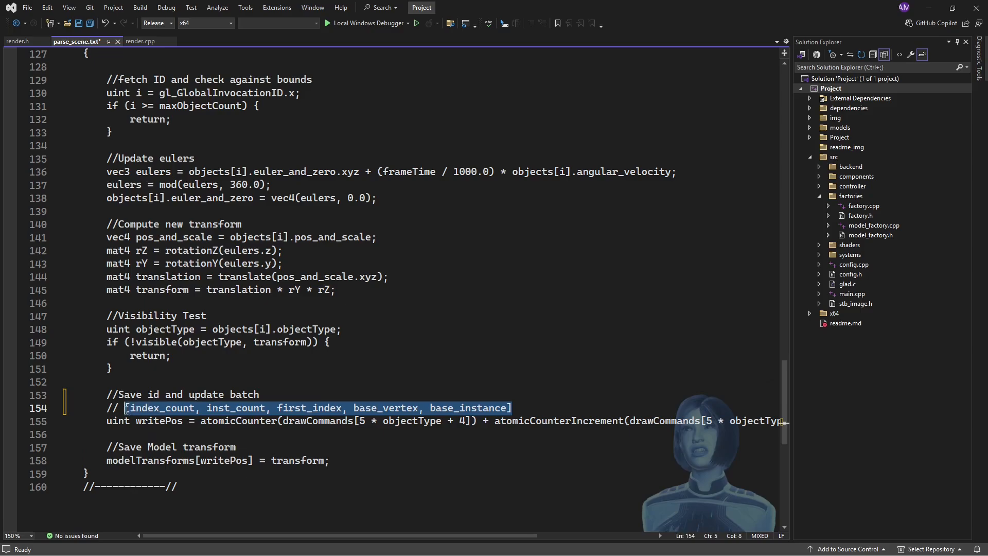
left_click(514, 407)
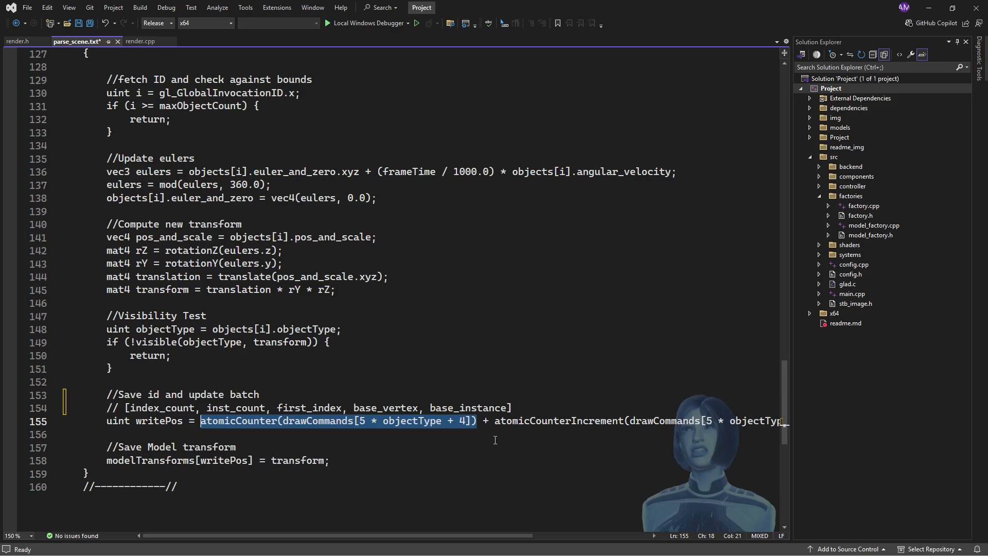
mouse_move(473, 433)
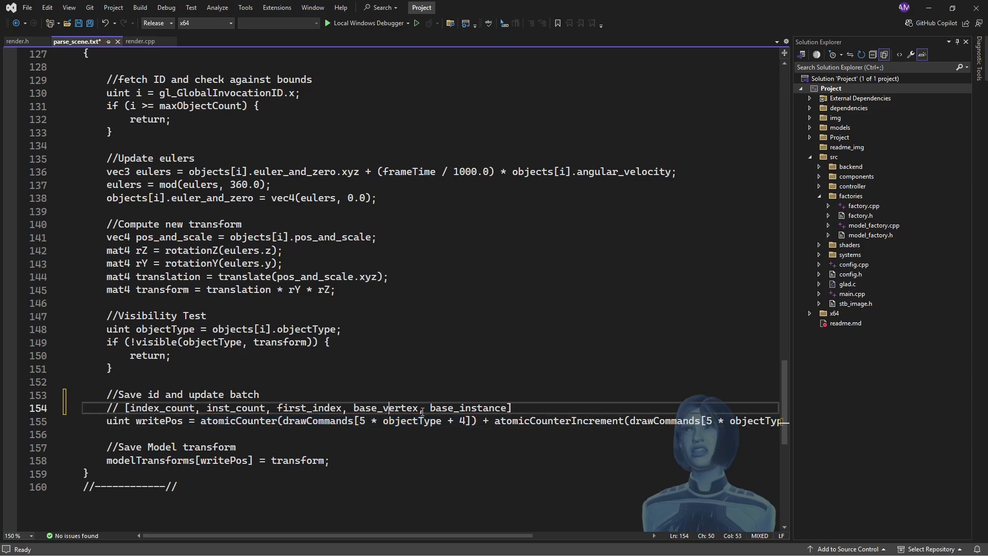
double_click(467, 407)
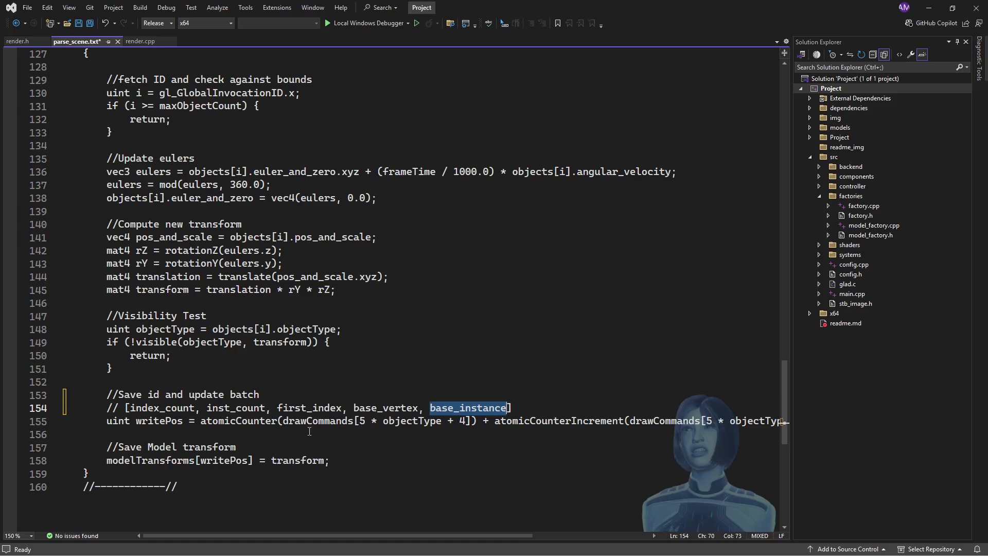
double_click(238, 421)
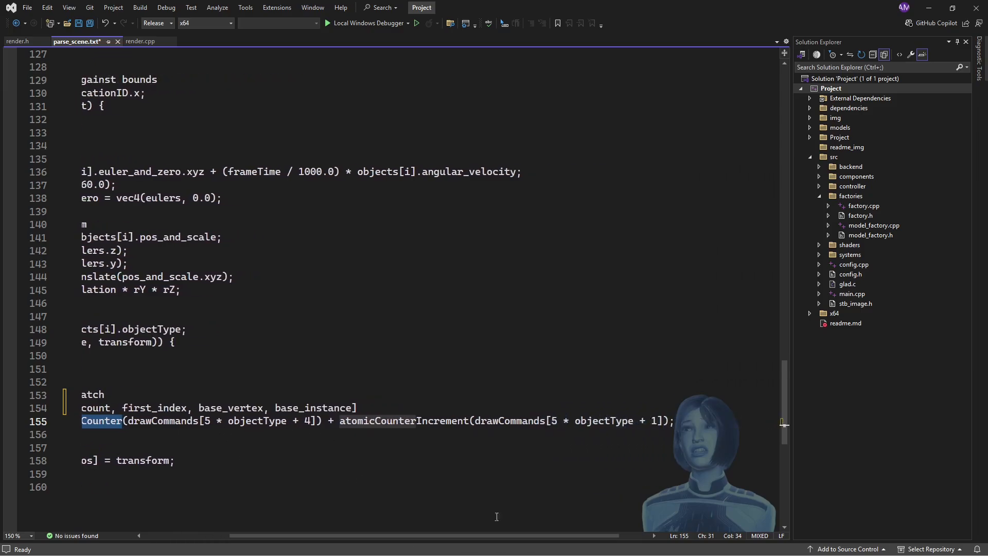
Step: Point out the atomicCounter call and inst_count field before saving parse_scene.txt
double_click(404, 421)
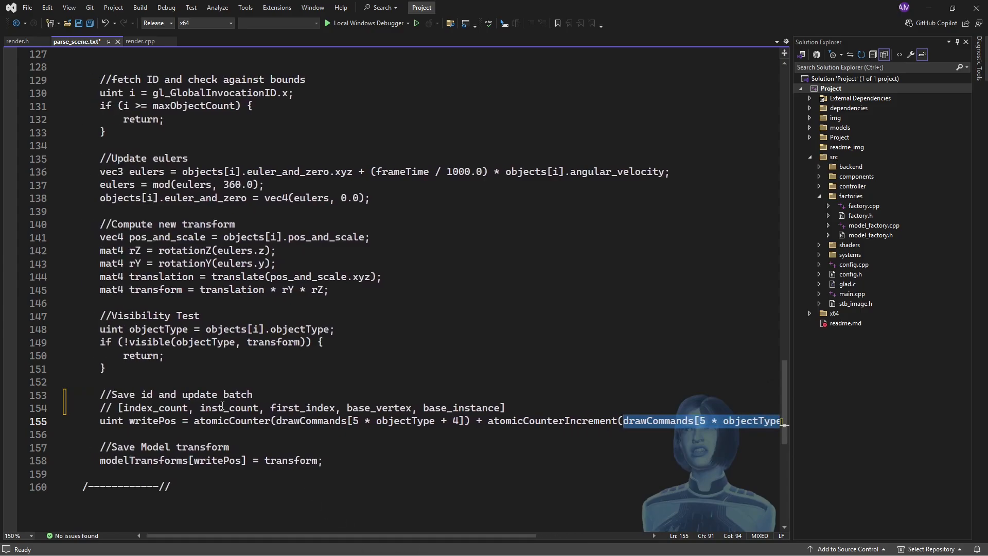
double_click(229, 407)
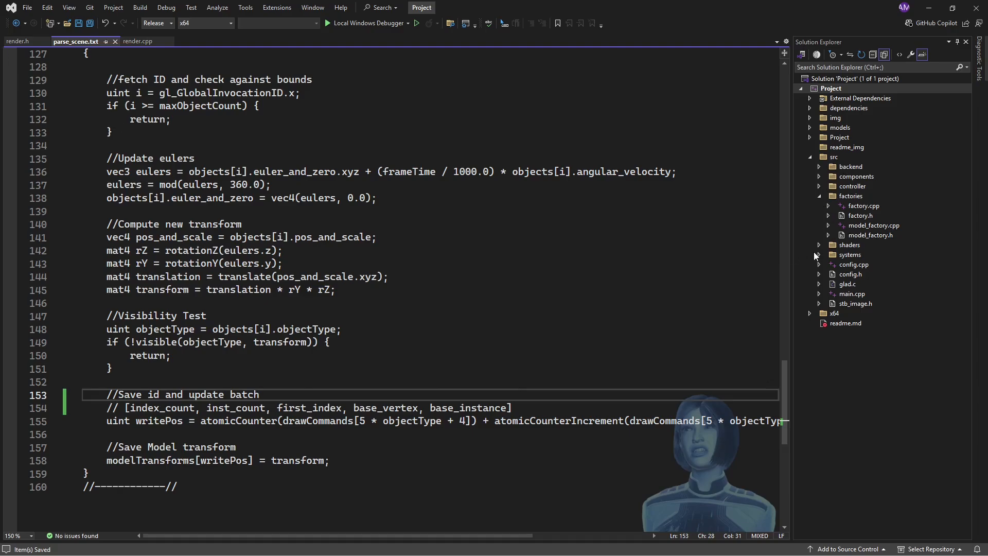
mouse_move(819, 246)
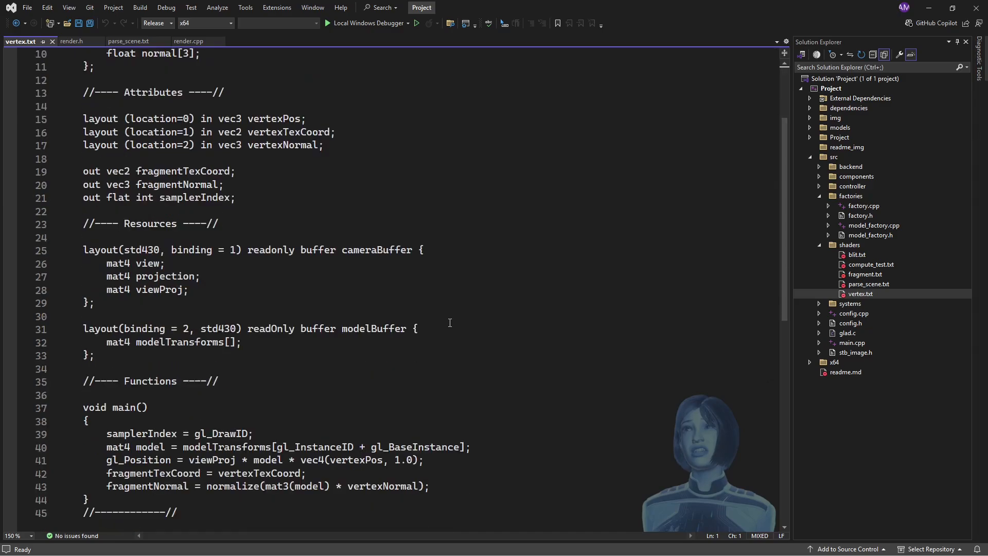
mouse_move(433, 306)
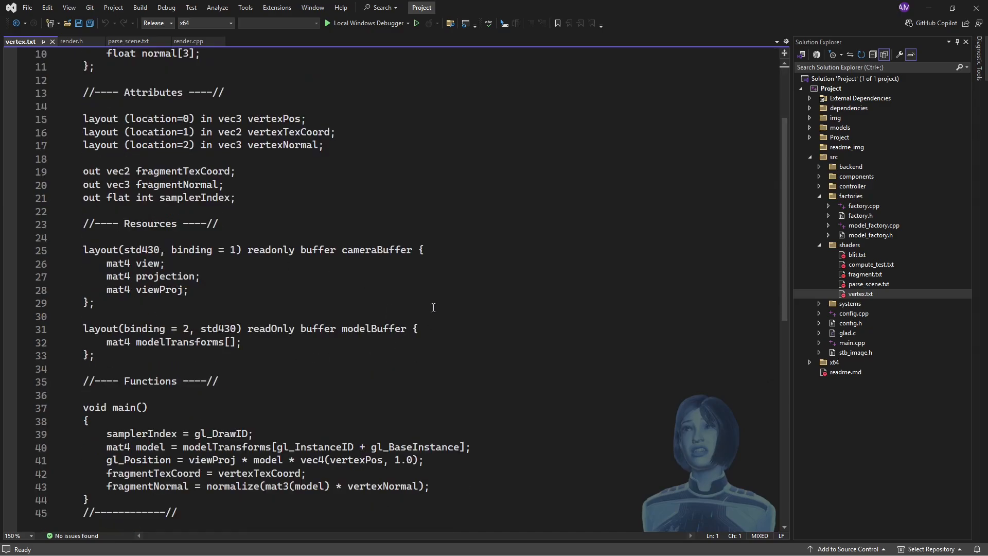
mouse_move(364, 352)
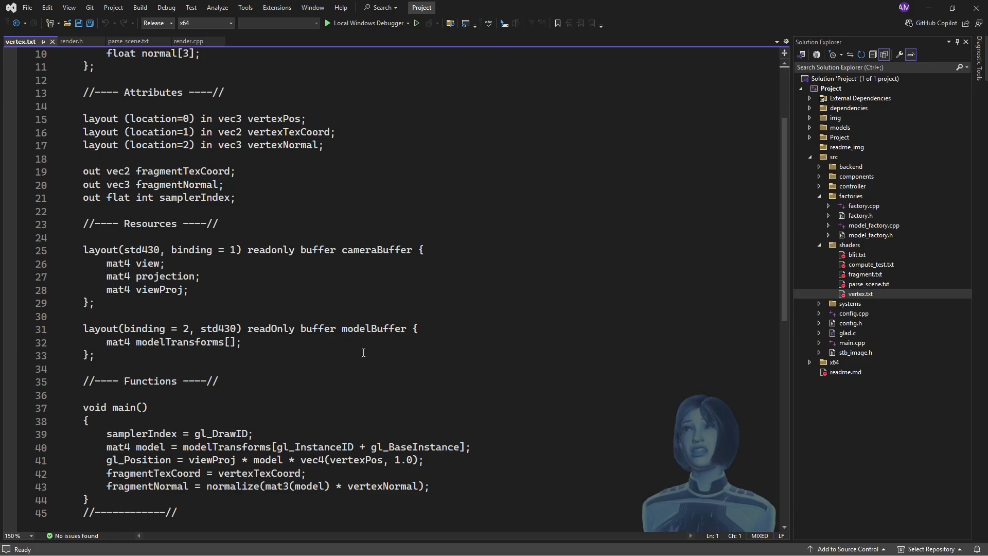
Step: Scroll through vertex.txt's structs, attributes and buffer declarations
scroll("up", 3)
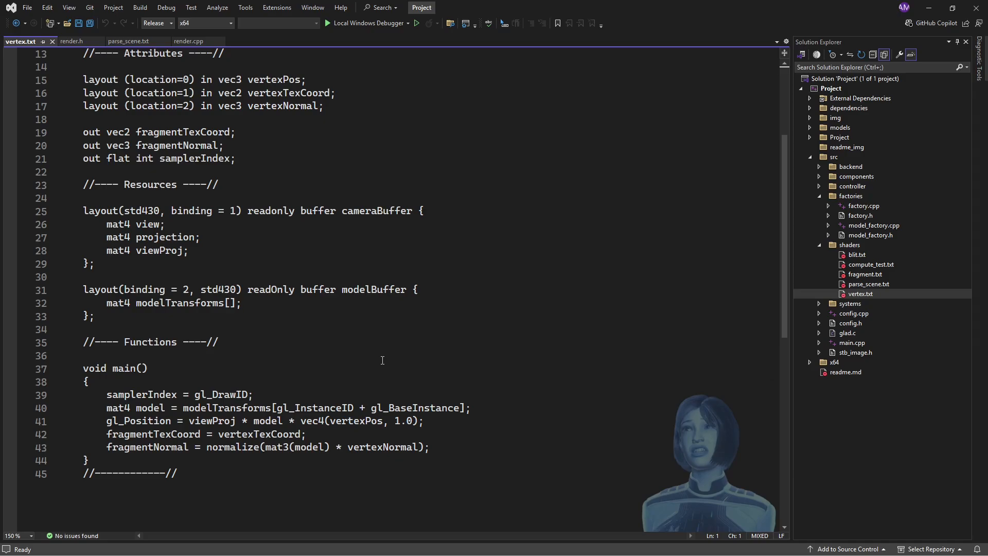
mouse_move(341, 402)
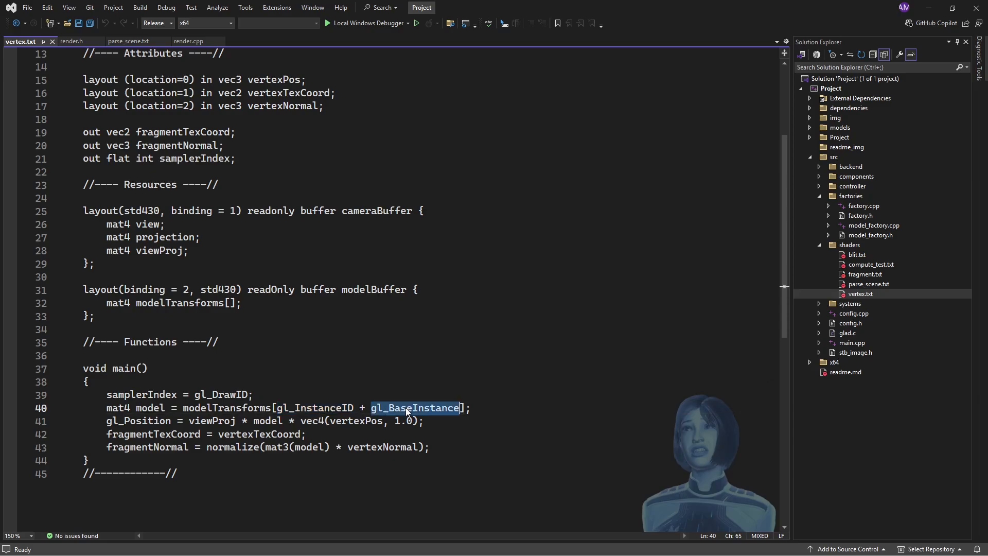
mouse_move(421, 421)
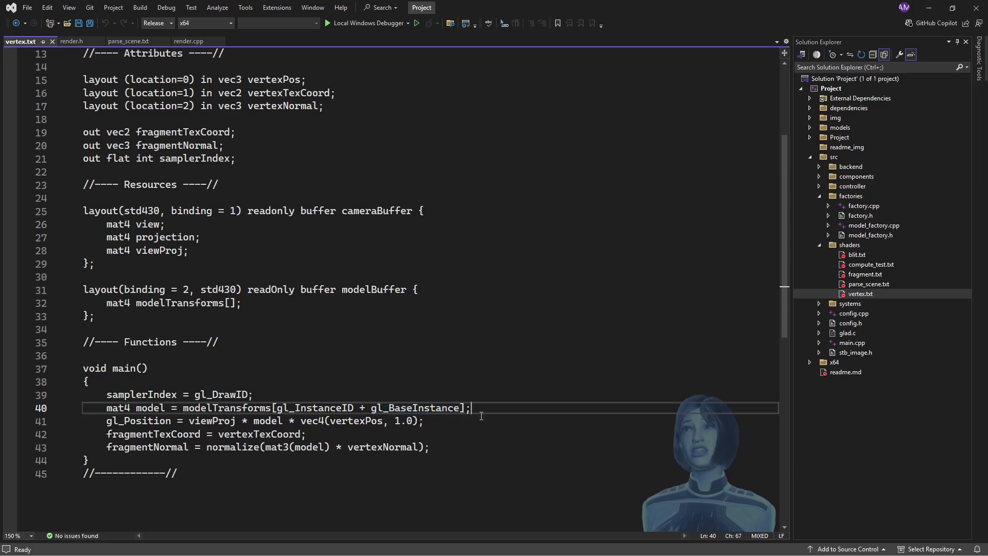
mouse_move(267, 422)
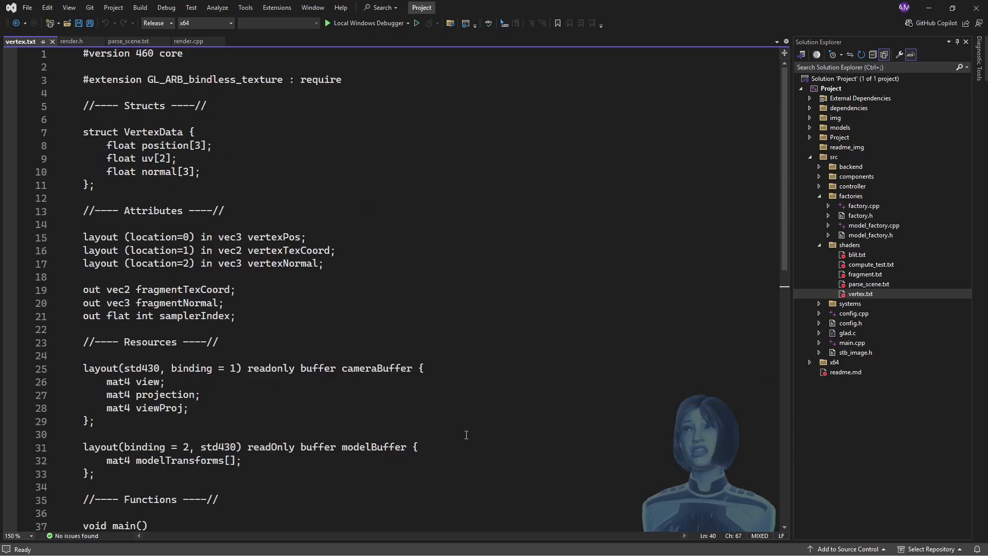
scroll("down", 3)
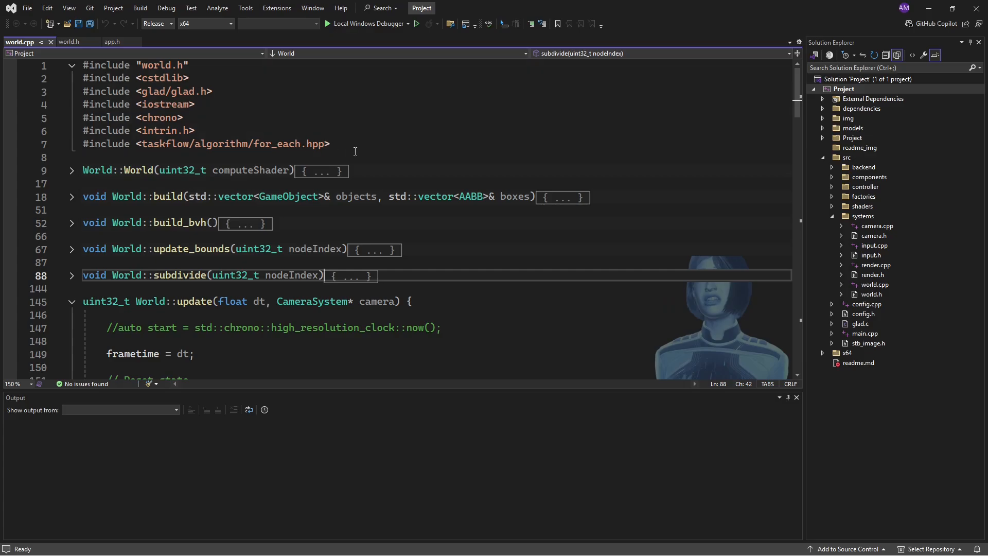
mouse_move(353, 150)
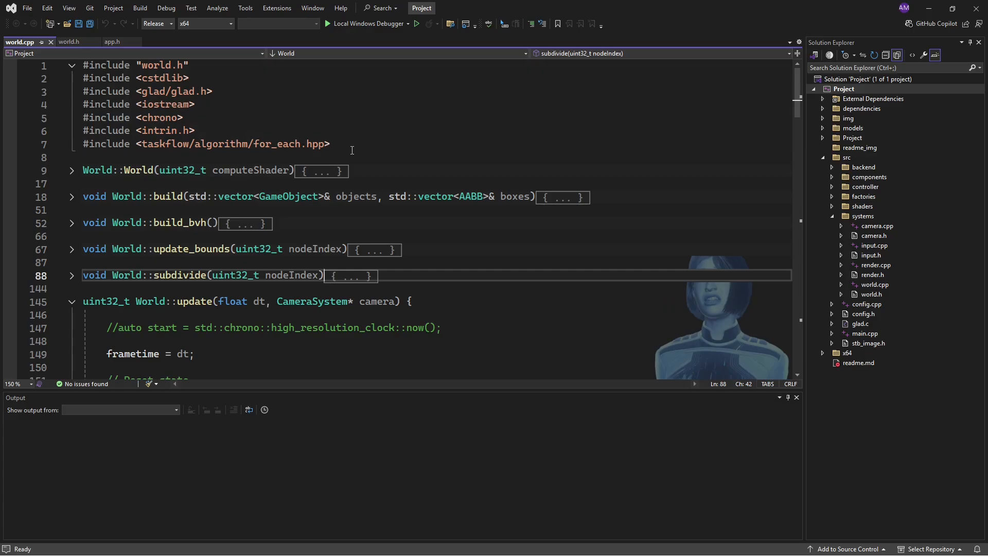